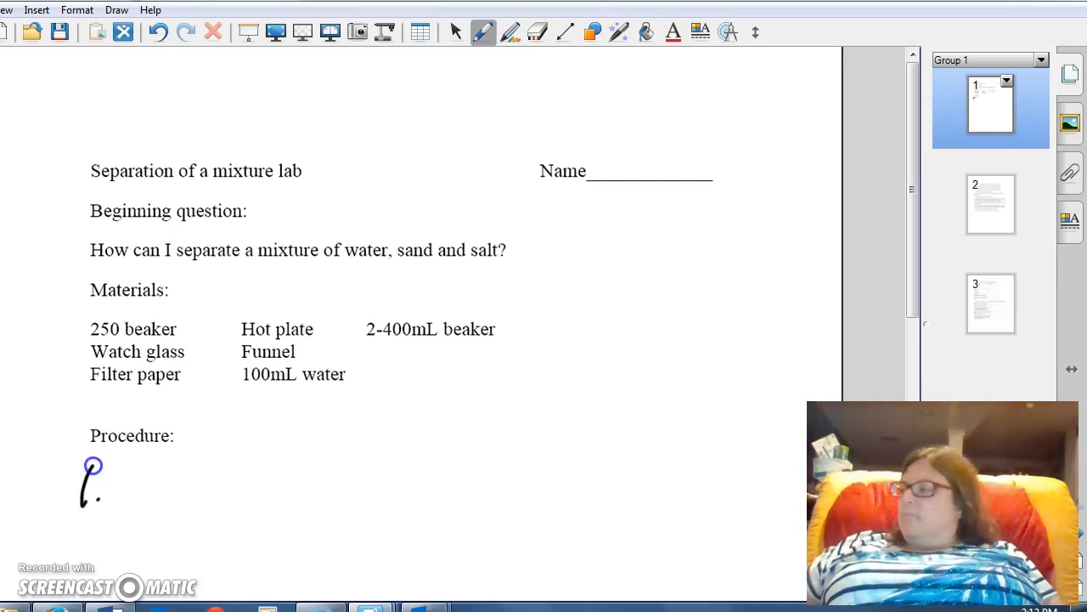
# - Scroll down to the Procedure area to sketch step 1's 250mL beaker on the Mass balance
pyautogui.scroll(-3)
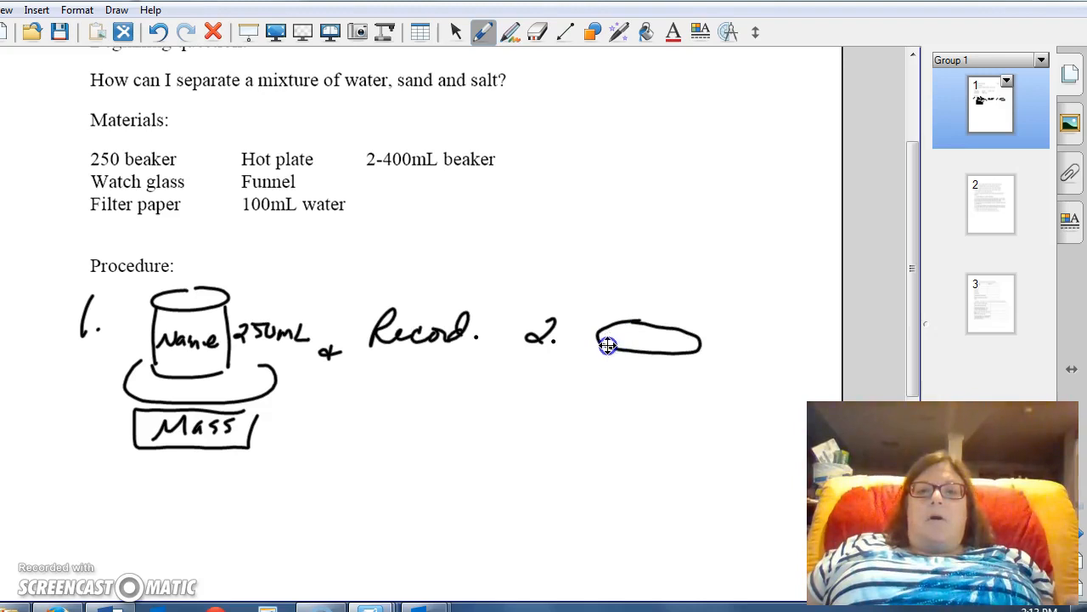
# - Write Name inside the watch glass and draw the Mass balance beneath it
pyautogui.moveTo(608, 347); pyautogui.dragTo(696, 357)
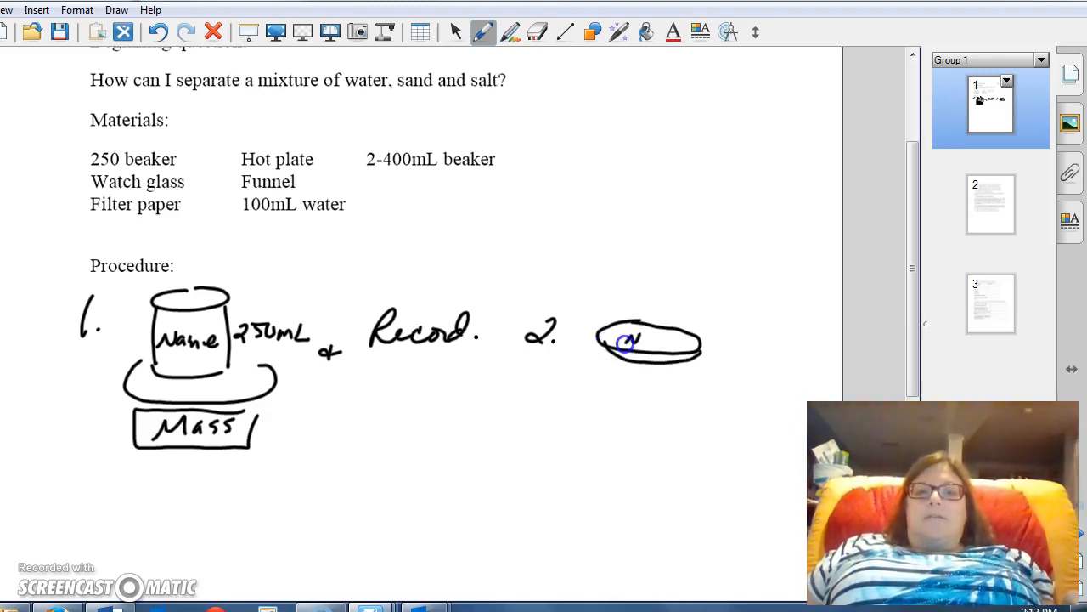
pyautogui.write('Name')
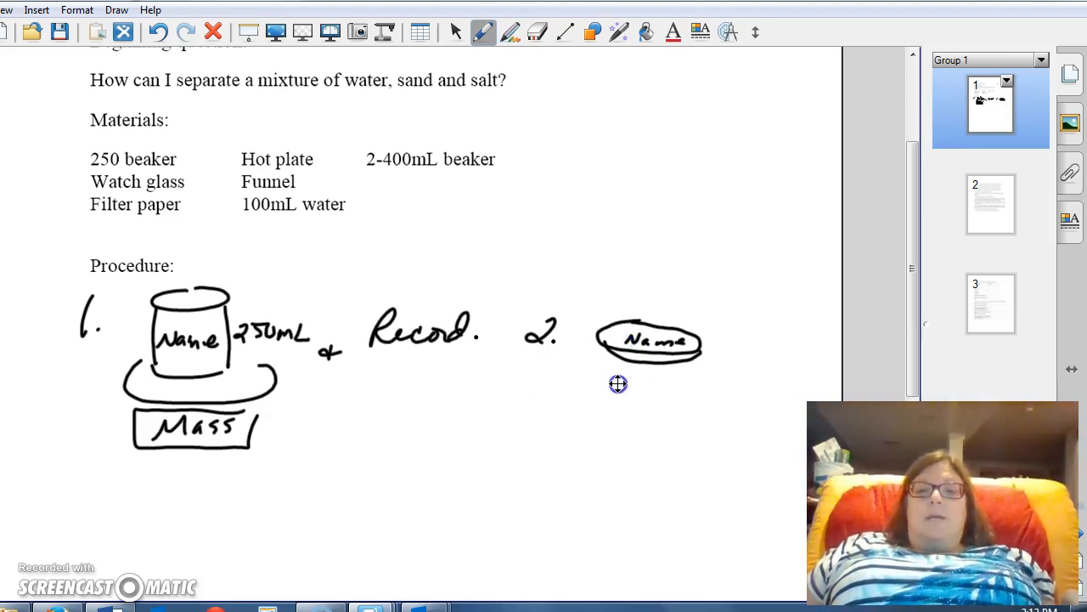
pyautogui.moveTo(651, 376)
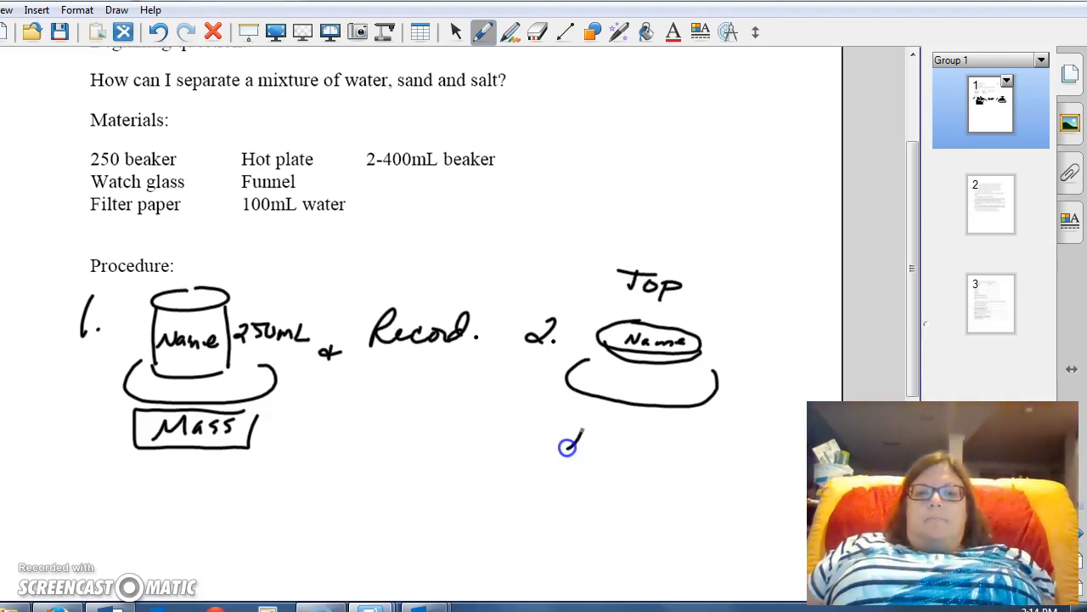
pyautogui.moveTo(578, 439); pyautogui.dragTo(671, 442)
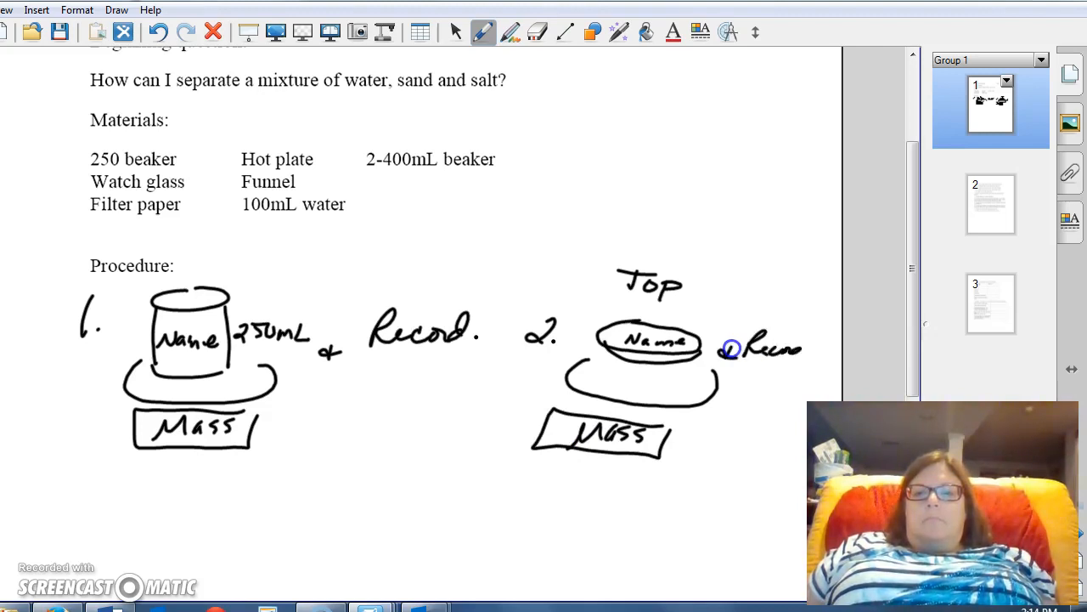
# - Scroll down to make room for step 3's ~10g sand dish on the Mass balance
pyautogui.scroll(-3)
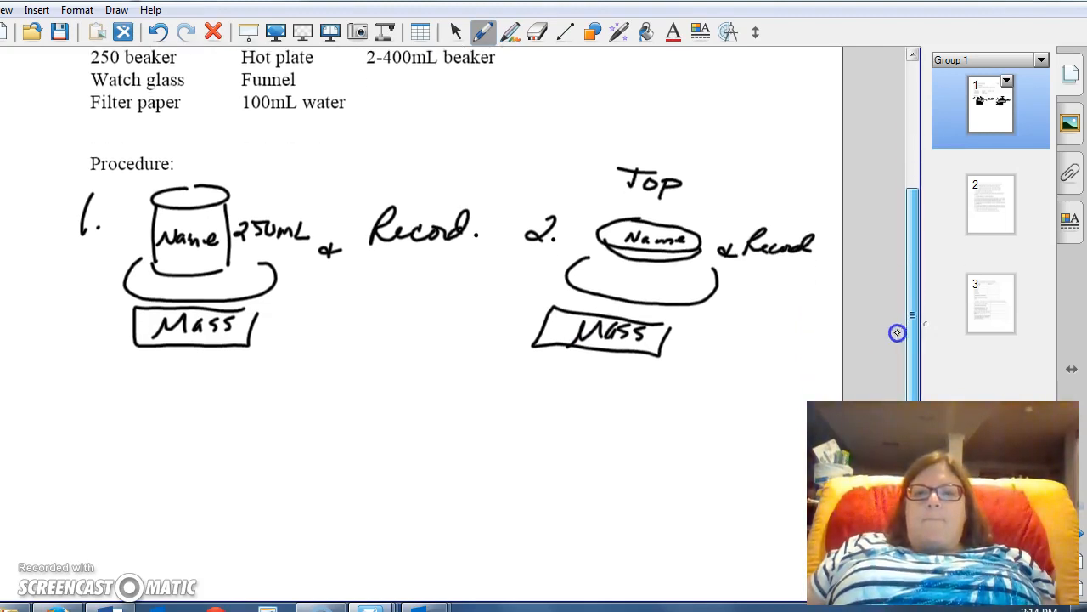
pyautogui.scroll(-3)
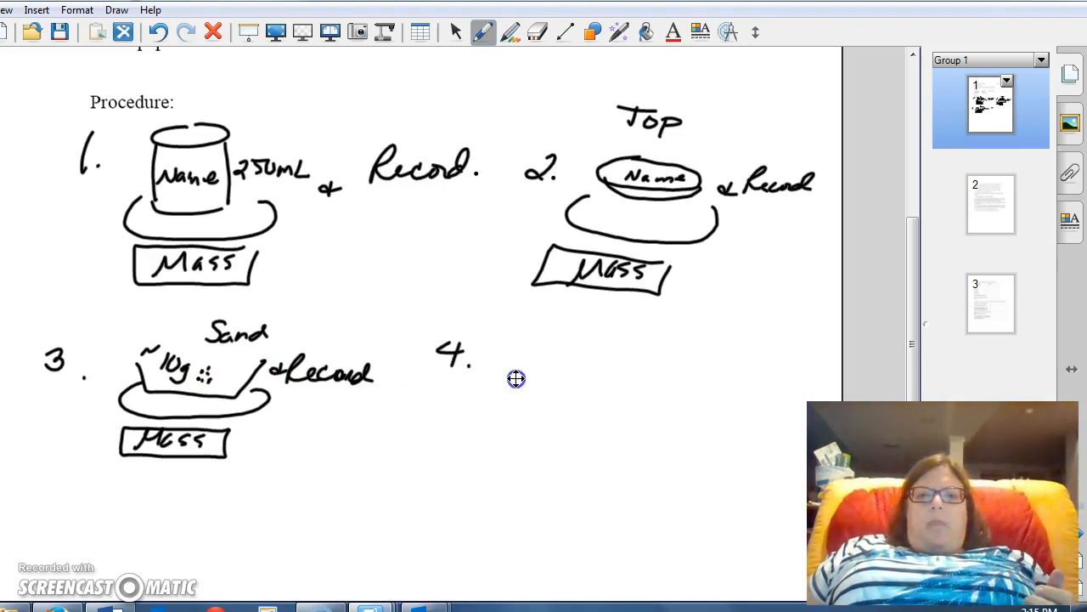
# - Sketch the 10g salt dish for step 4 with the Mass balance beneath it
pyautogui.moveTo(517, 379); pyautogui.dragTo(665, 388)
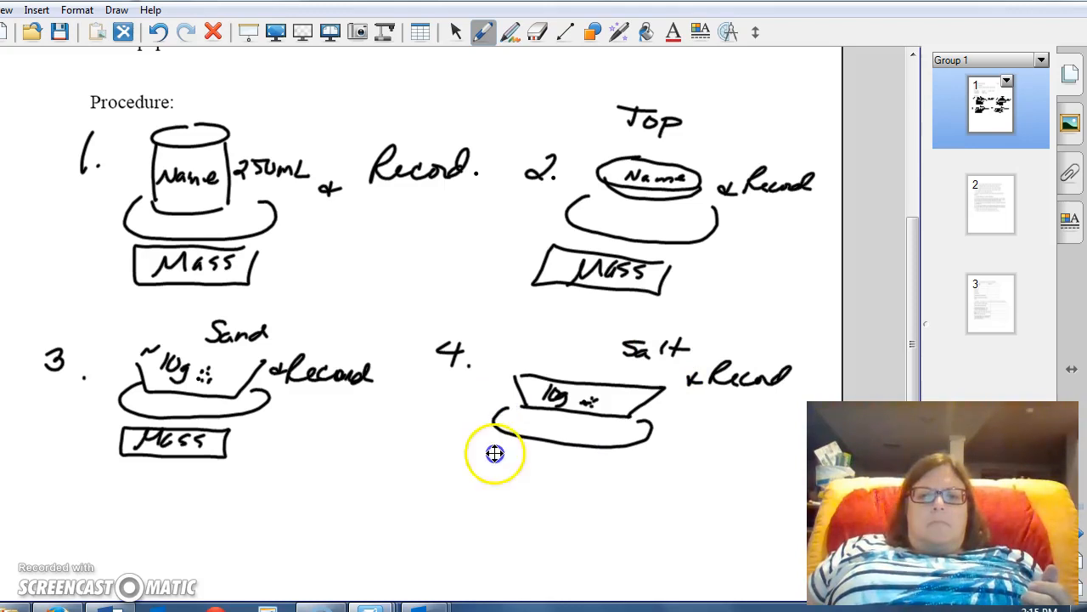
pyautogui.moveTo(510, 455); pyautogui.dragTo(578, 462)
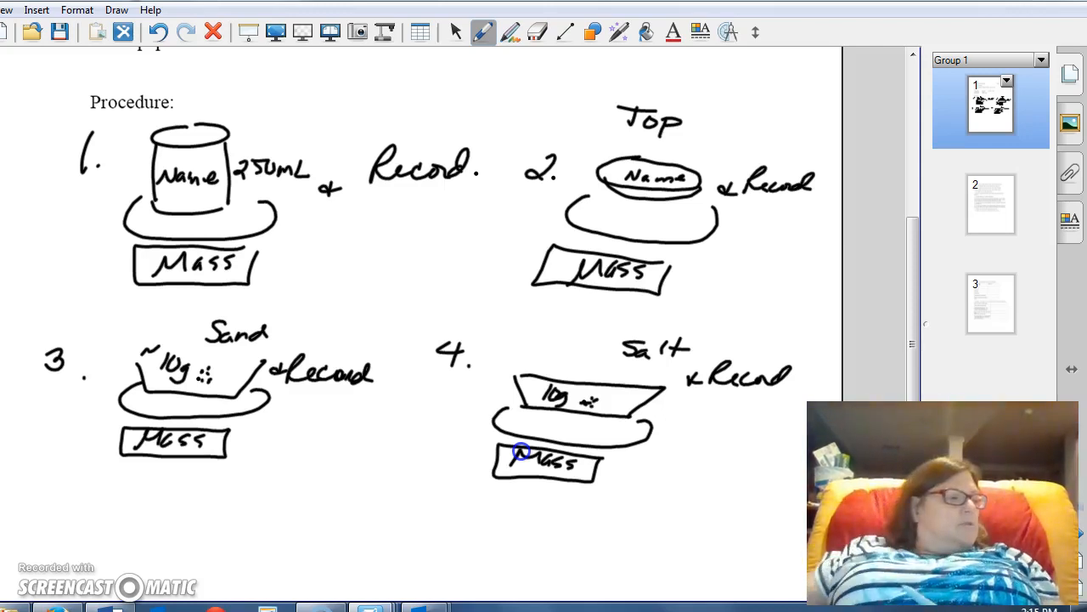
# - Draw a beaker labelled 400 under the sand dish and begin a second beaker under step 4
pyautogui.scroll(-3)
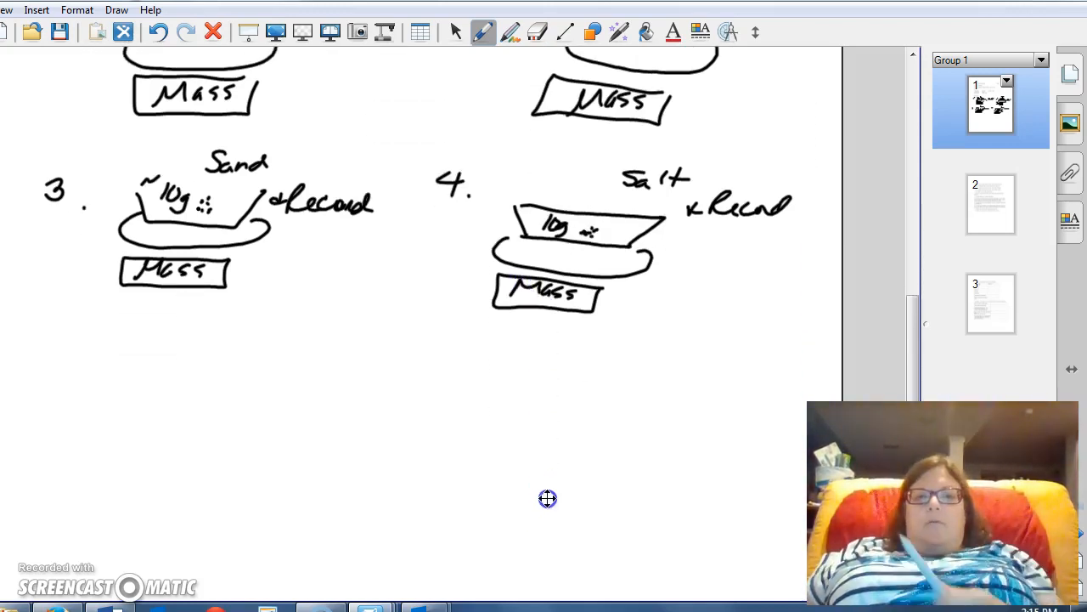
pyautogui.moveTo(296, 224)
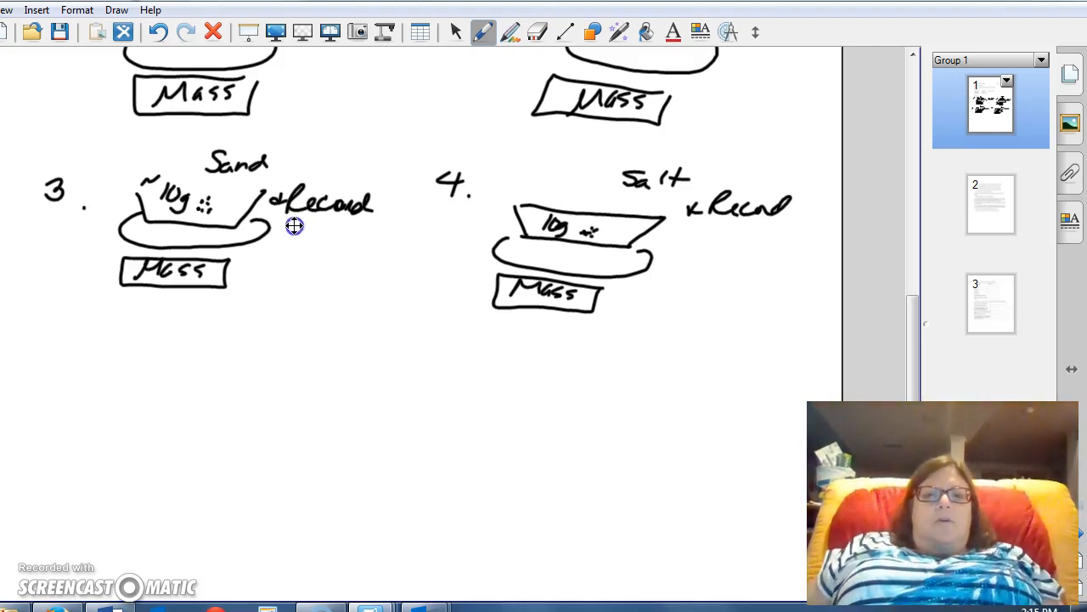
pyautogui.moveTo(292, 224); pyautogui.dragTo(353, 241)
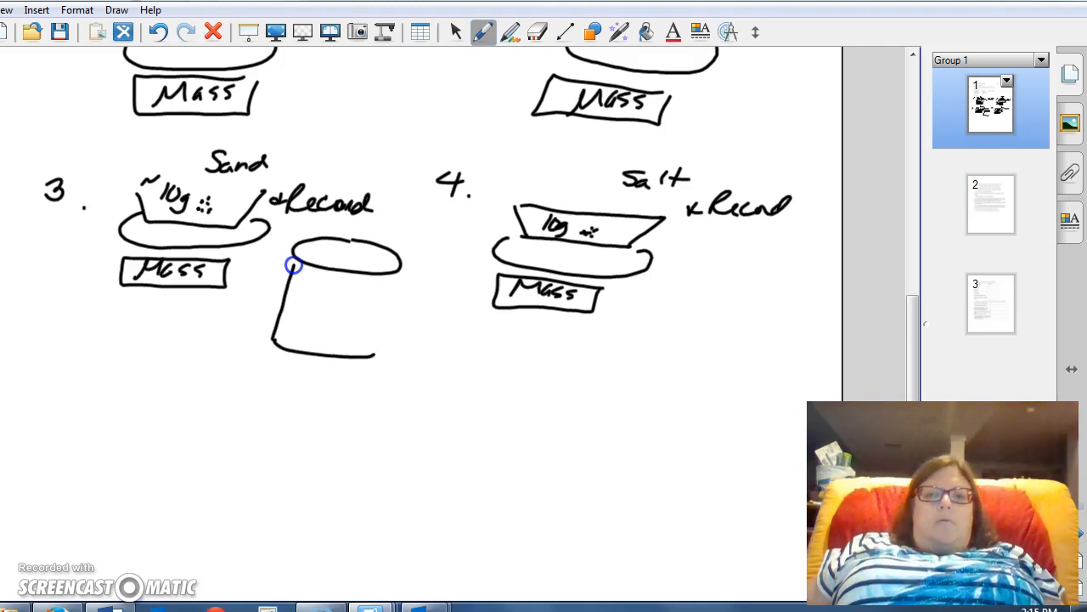
pyautogui.write('400')
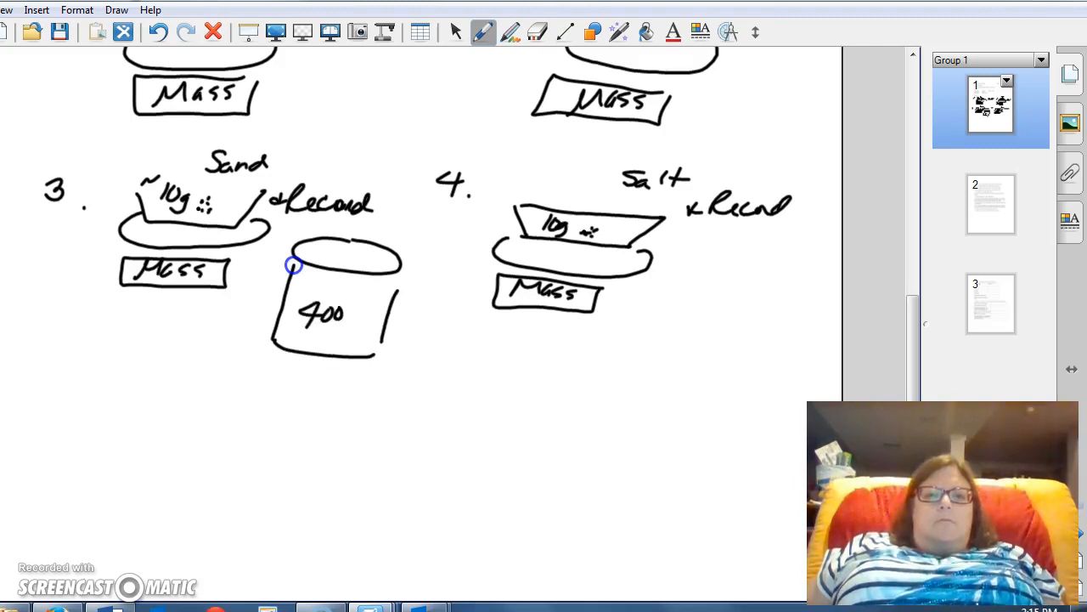
pyautogui.moveTo(703, 265); pyautogui.dragTo(764, 262)
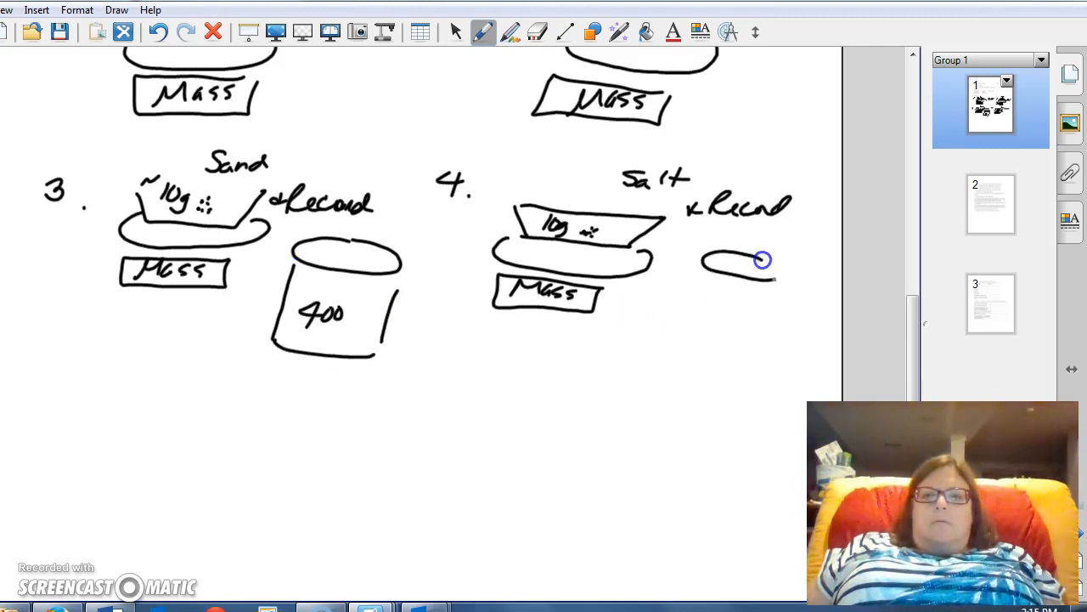
pyautogui.moveTo(761, 261); pyautogui.dragTo(693, 340)
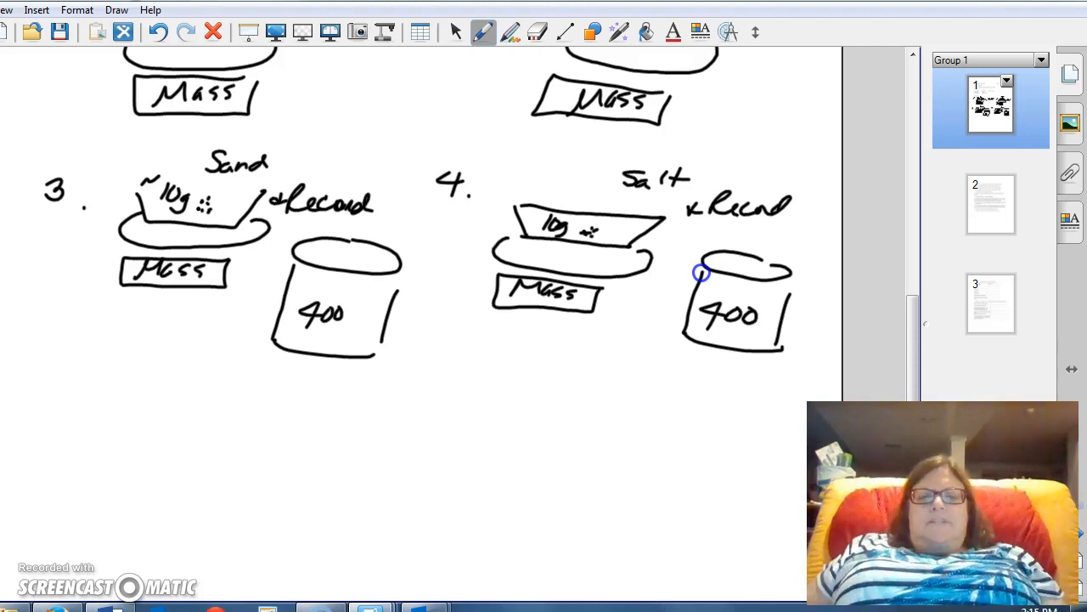
pyautogui.moveTo(338, 330)
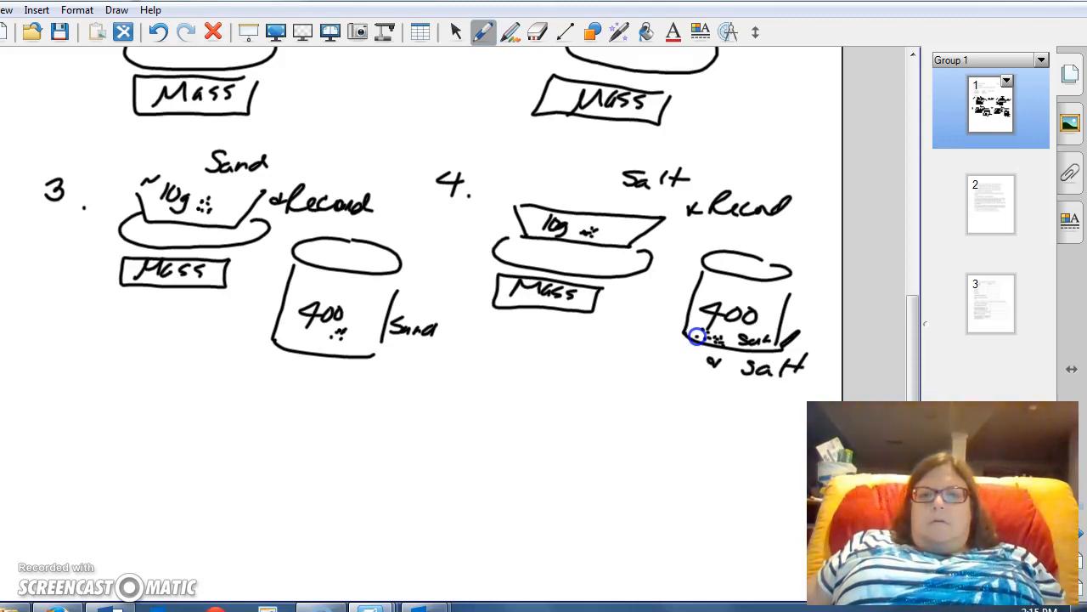
pyautogui.moveTo(14, 387)
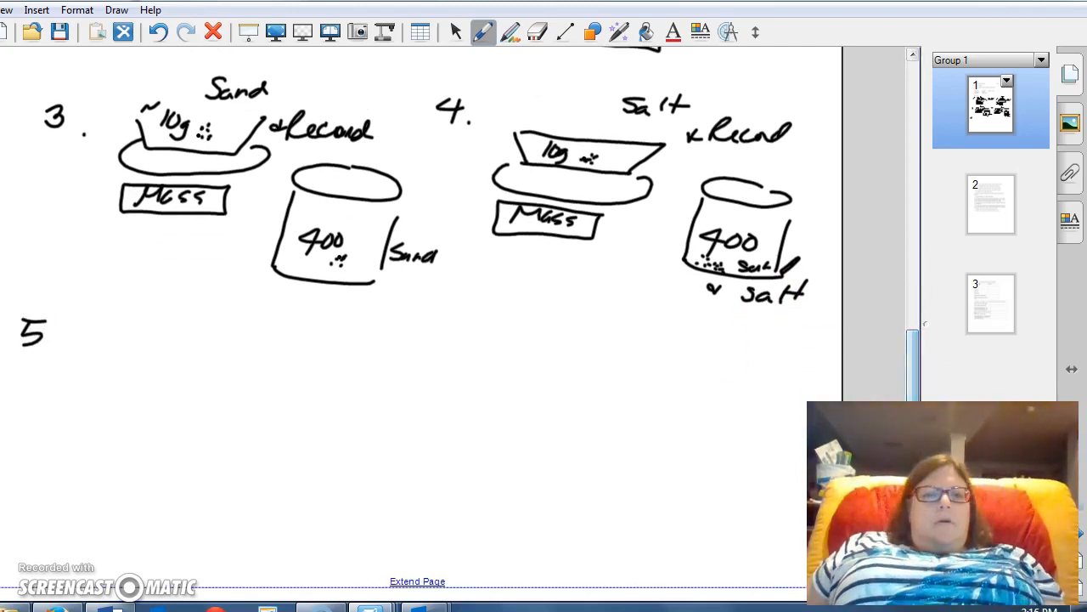
# - Draw step 5's beaker labelled 100mL with a water level line and water pouring in
pyautogui.click(59, 347)
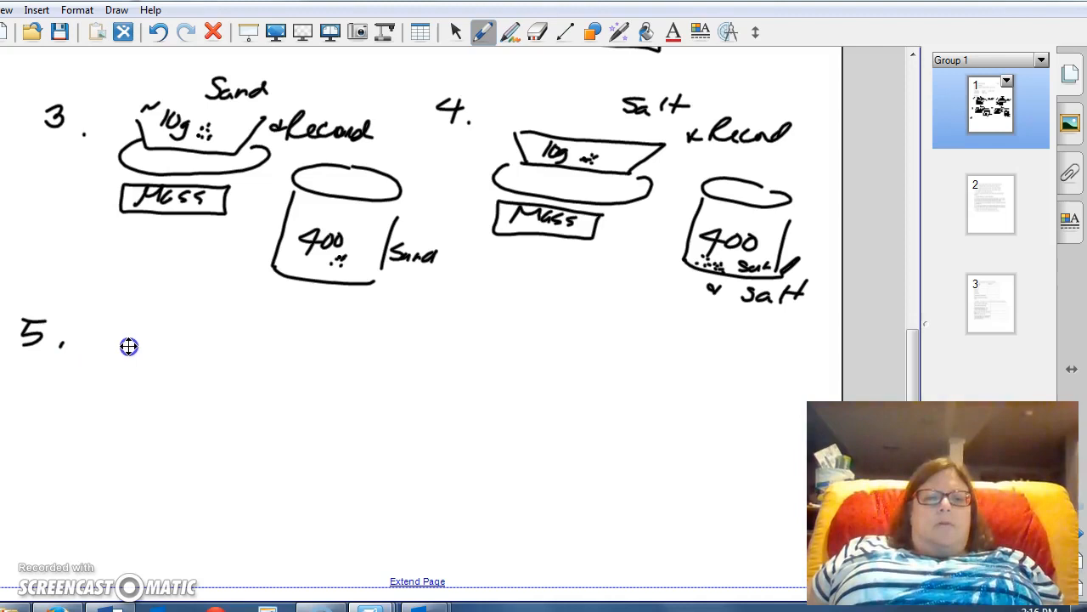
pyautogui.moveTo(129, 347); pyautogui.dragTo(204, 327)
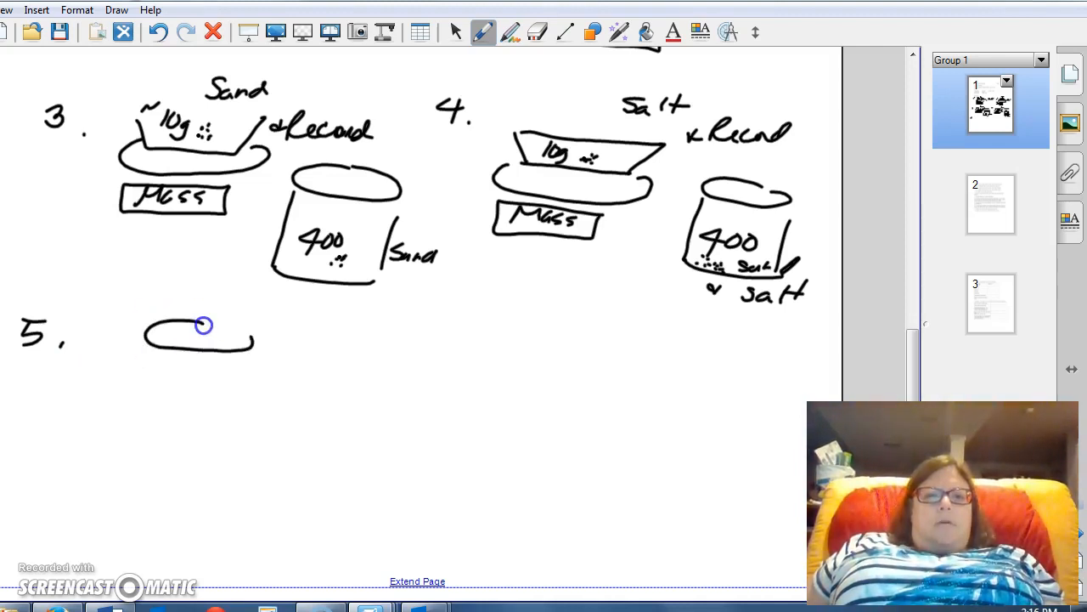
pyautogui.moveTo(204, 326); pyautogui.dragTo(144, 412)
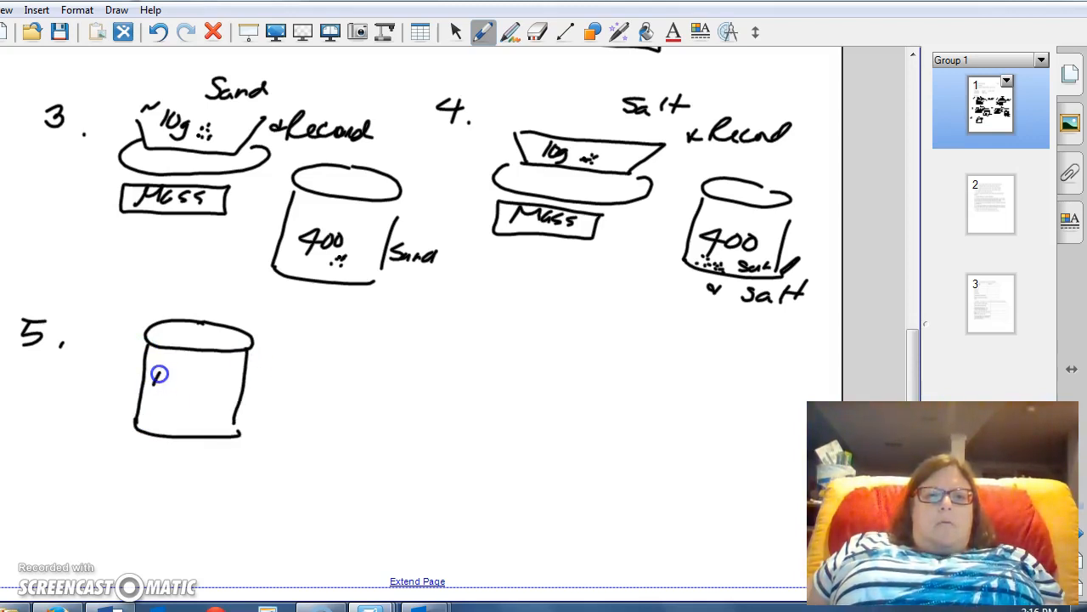
pyautogui.write('00mL')
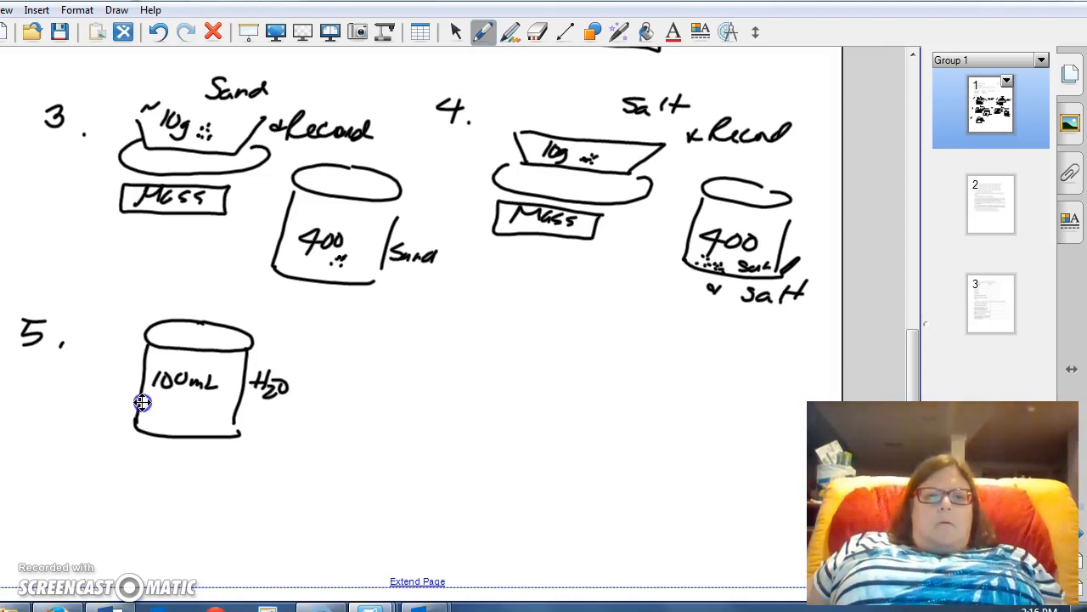
pyautogui.moveTo(143, 404); pyautogui.dragTo(234, 409)
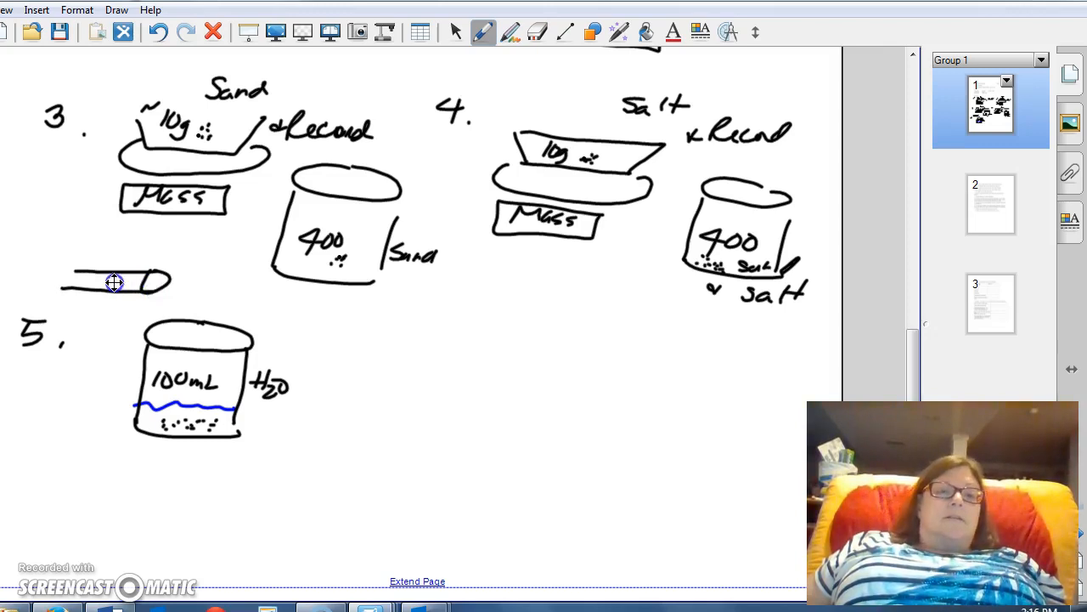
pyautogui.moveTo(115, 282); pyautogui.dragTo(174, 331)
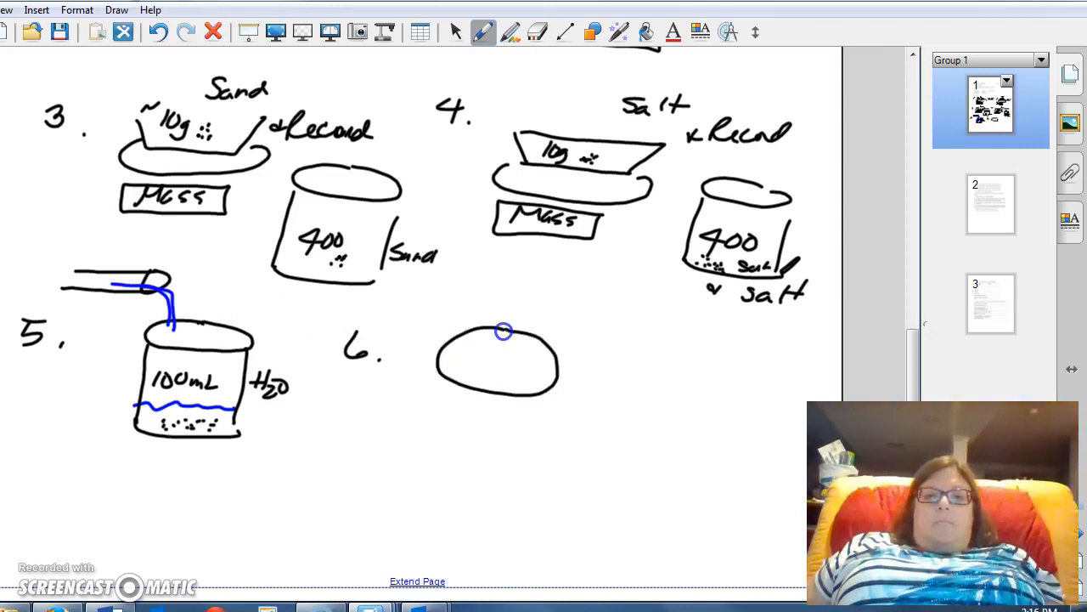
# - Add dotted fold lines to step 6's paper and label it Pencil with leader lines
pyautogui.moveTo(502, 336); pyautogui.dragTo(476, 377)
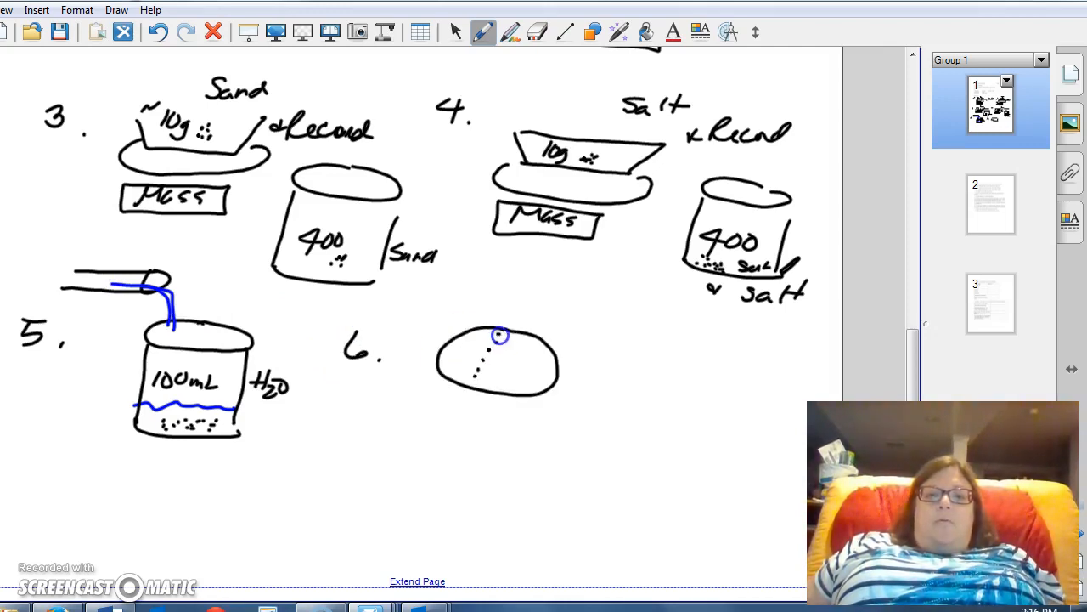
pyautogui.moveTo(500, 335); pyautogui.dragTo(442, 352)
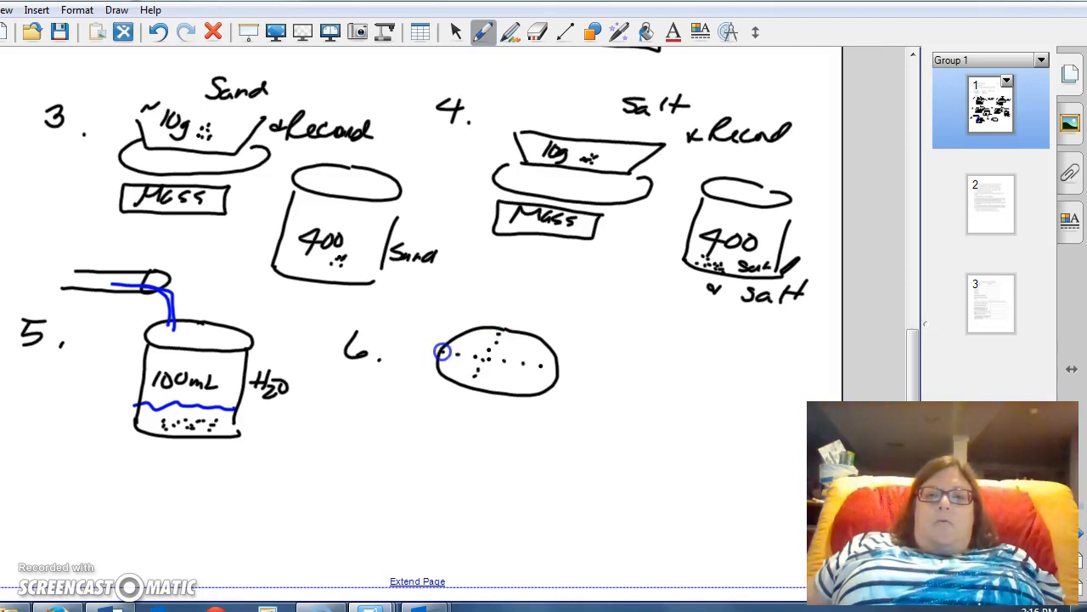
pyautogui.moveTo(442, 352); pyautogui.dragTo(476, 331)
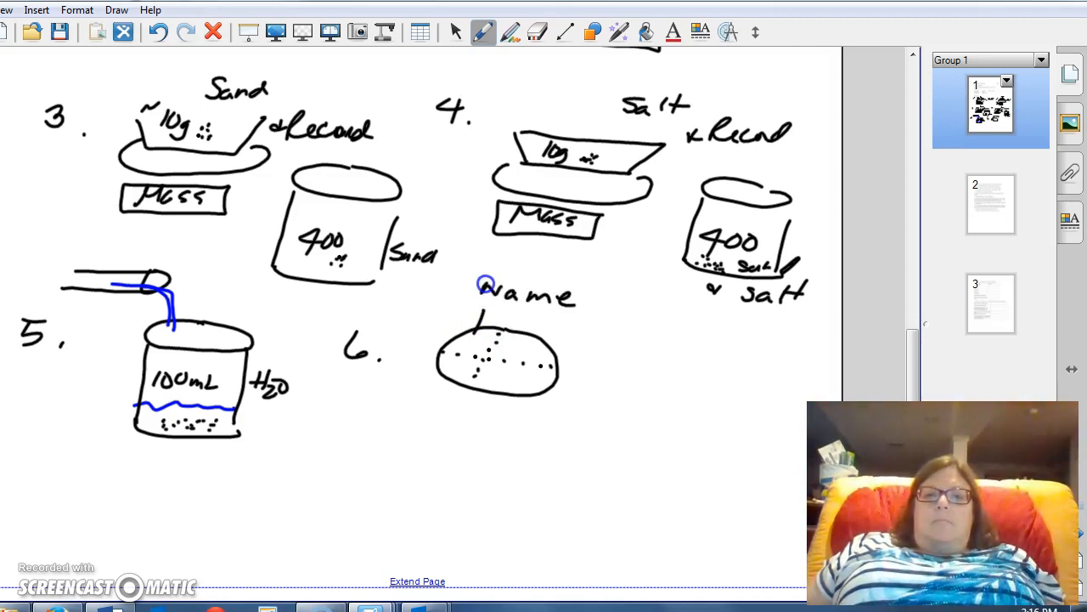
pyautogui.write('Penci')
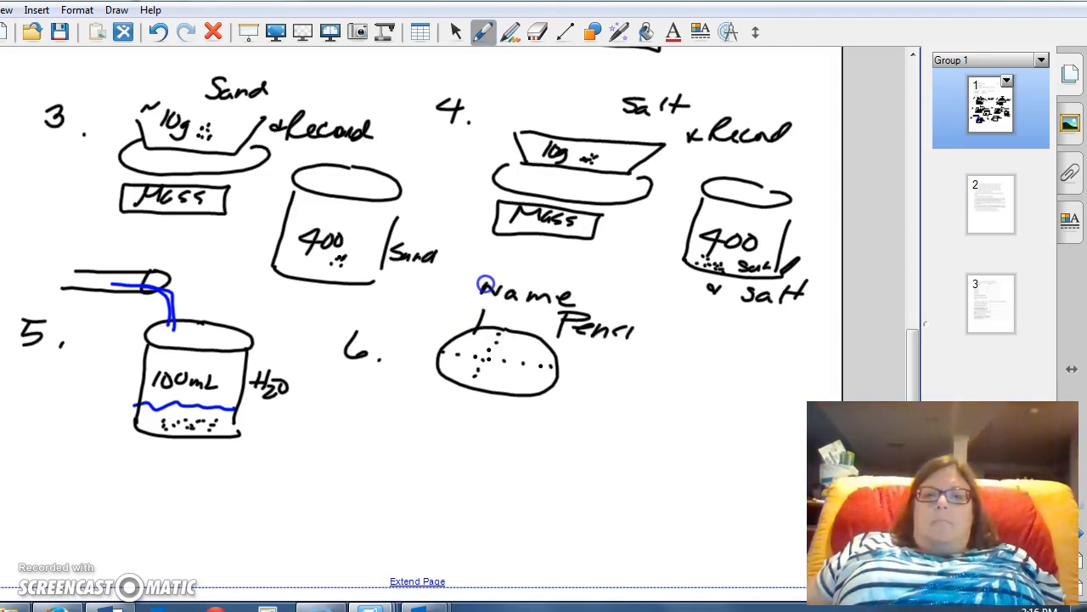
pyautogui.moveTo(557, 361); pyautogui.dragTo(620, 360)
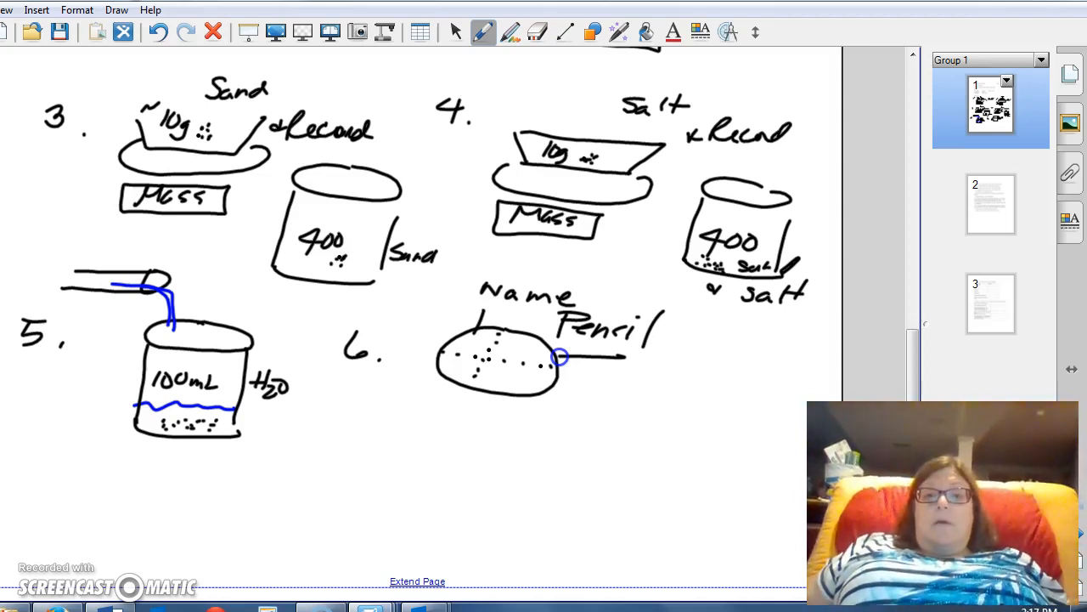
pyautogui.moveTo(462, 401)
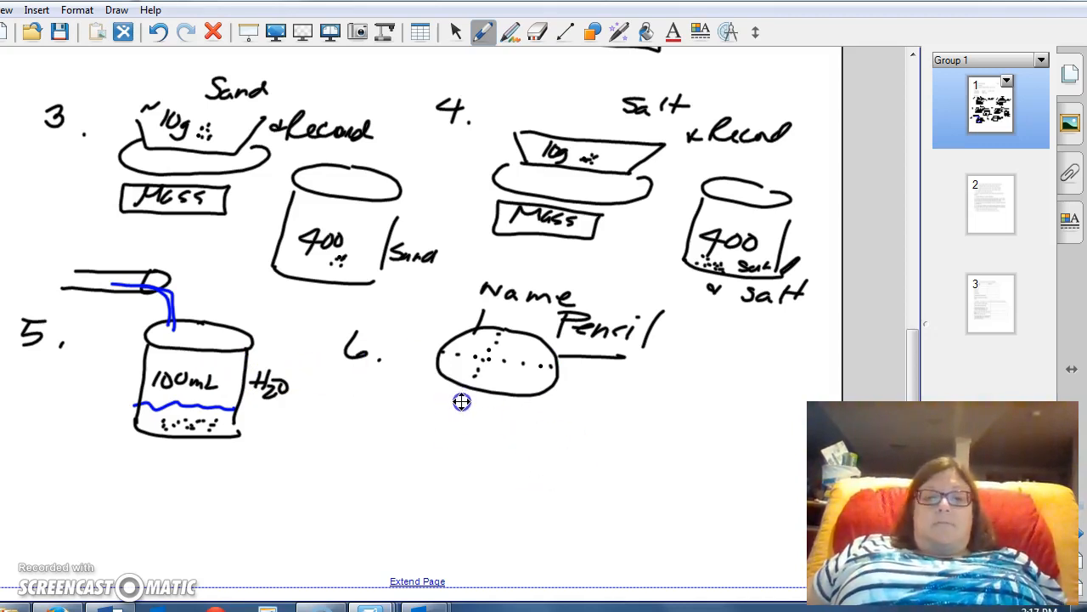
pyautogui.moveTo(688, 360)
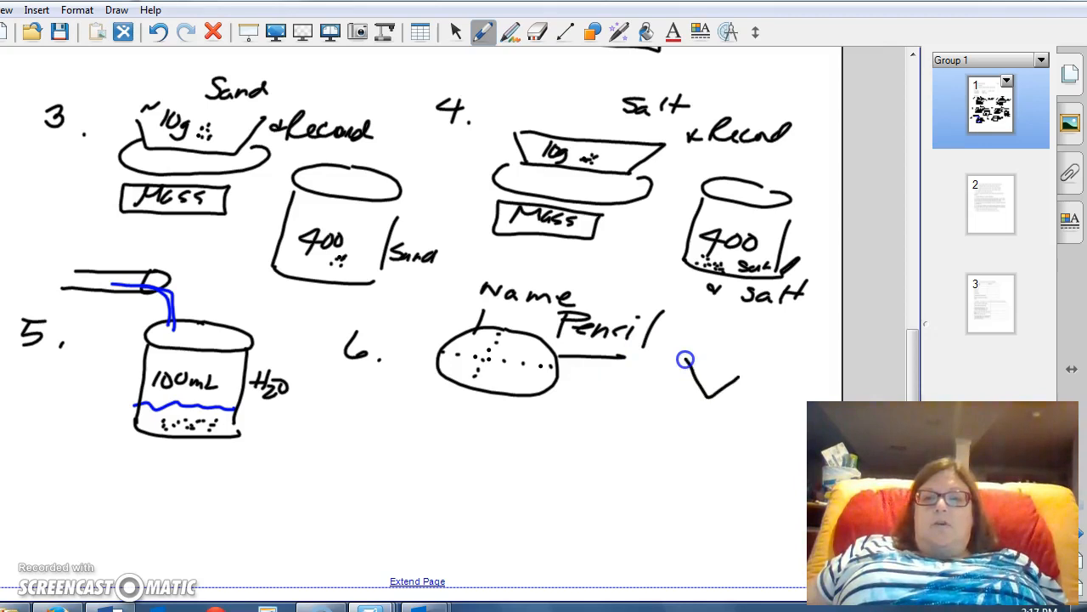
# - Draw the funnel outline and stem beneath step 7's folded filter
pyautogui.moveTo(739, 357); pyautogui.dragTo(689, 365)
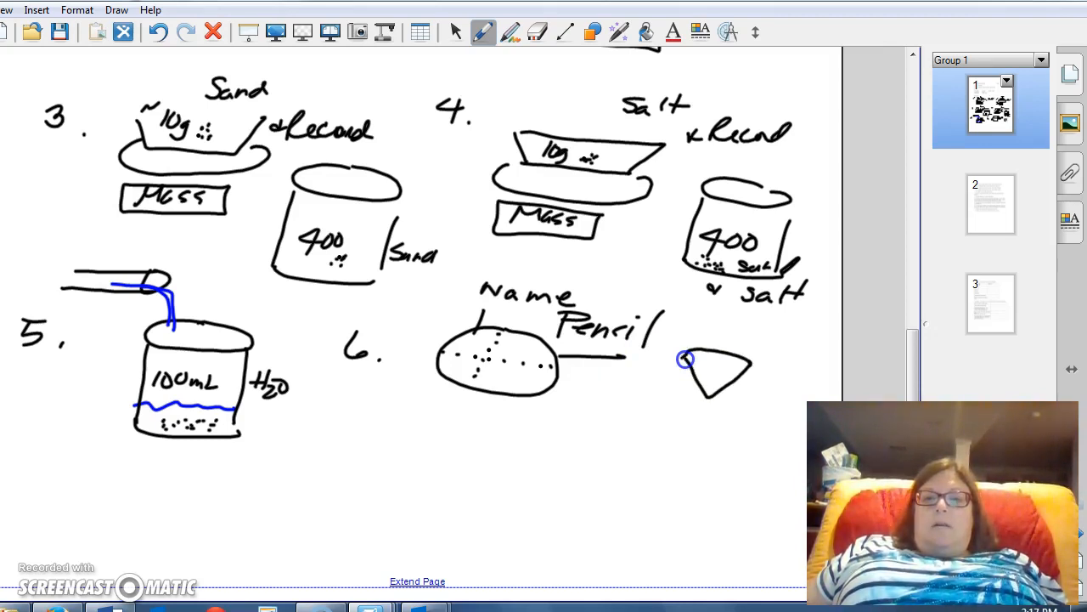
pyautogui.moveTo(686, 359); pyautogui.dragTo(710, 398)
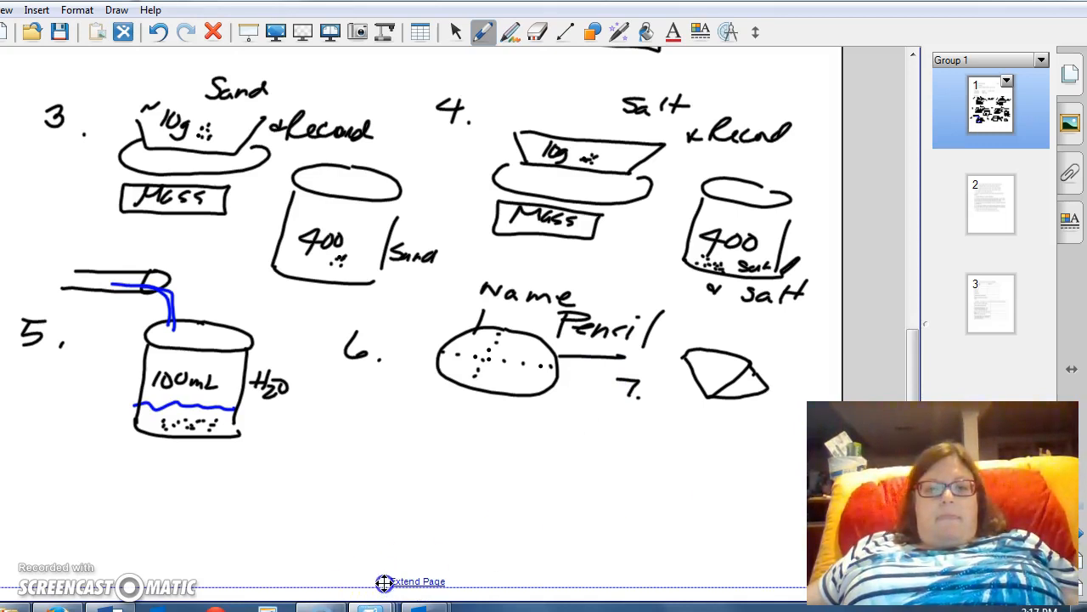
pyautogui.scroll(-3)
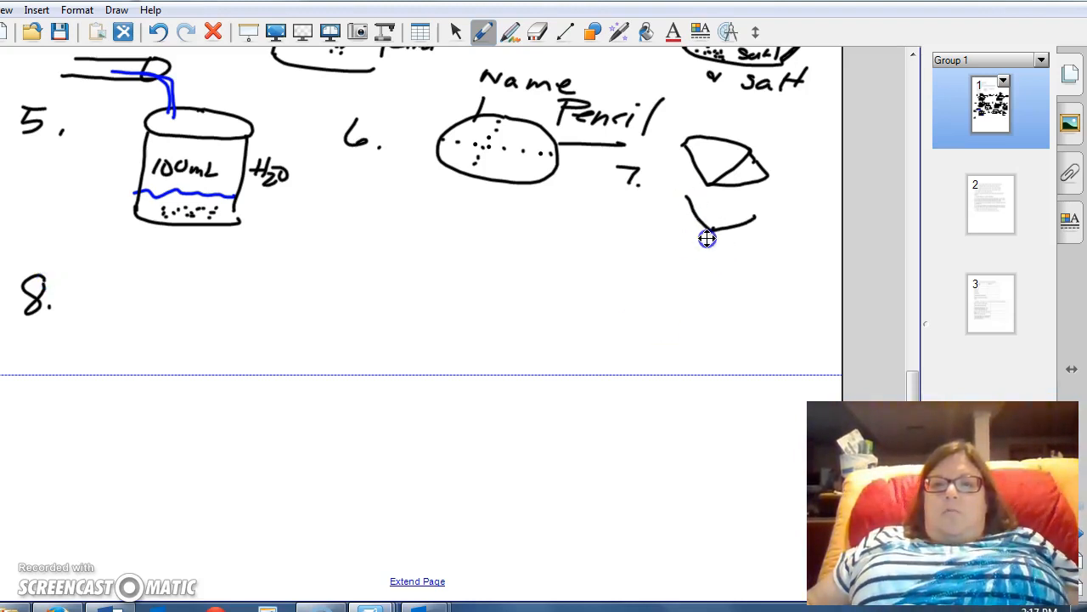
pyautogui.moveTo(707, 238); pyautogui.dragTo(717, 264)
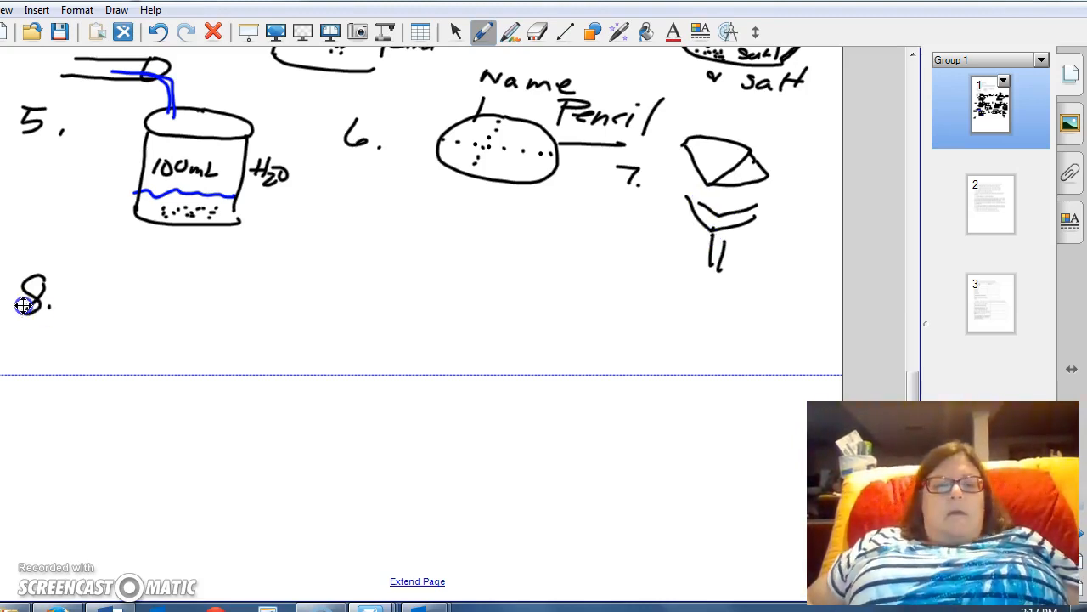
# - Draw step 8's funnel rim, sides and stem, and shade the filter paper green
pyautogui.moveTo(110, 309); pyautogui.dragTo(207, 310)
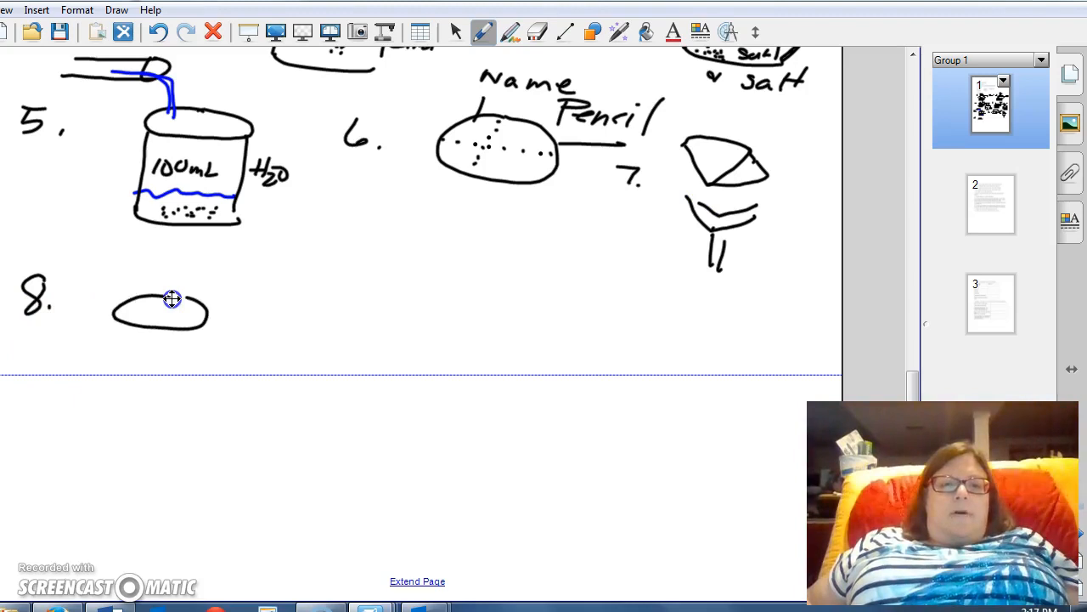
pyautogui.moveTo(170, 299); pyautogui.dragTo(150, 374)
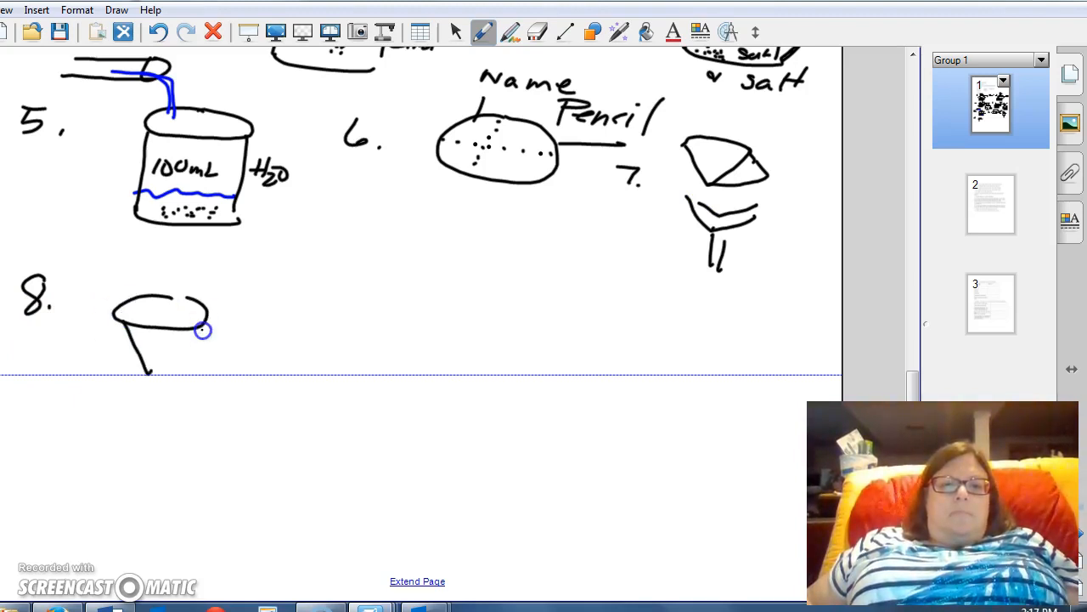
pyautogui.moveTo(204, 330); pyautogui.dragTo(143, 378)
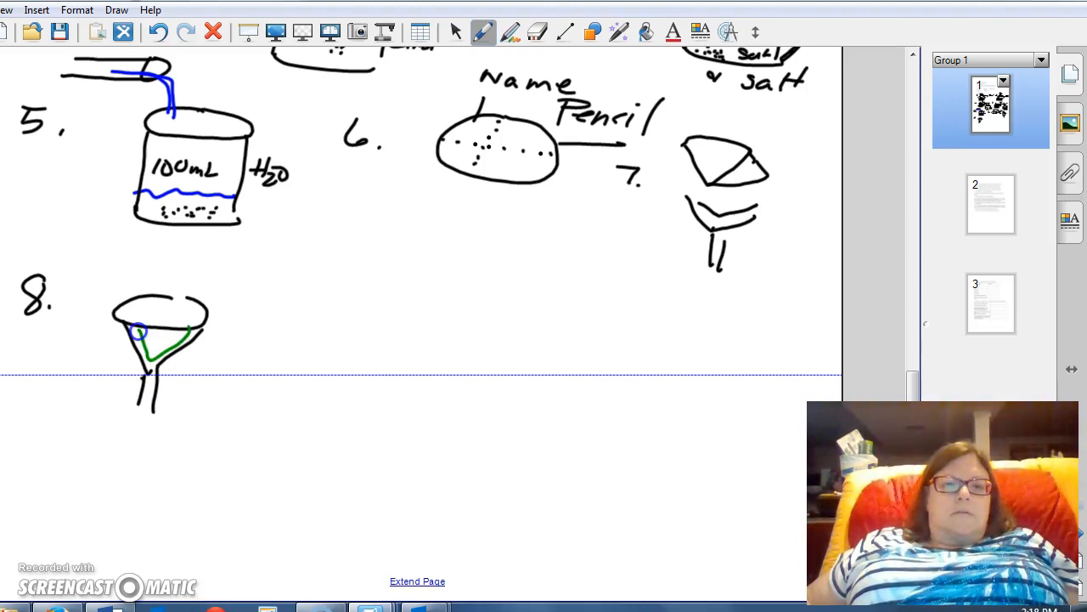
pyautogui.moveTo(128, 327); pyautogui.dragTo(190, 327)
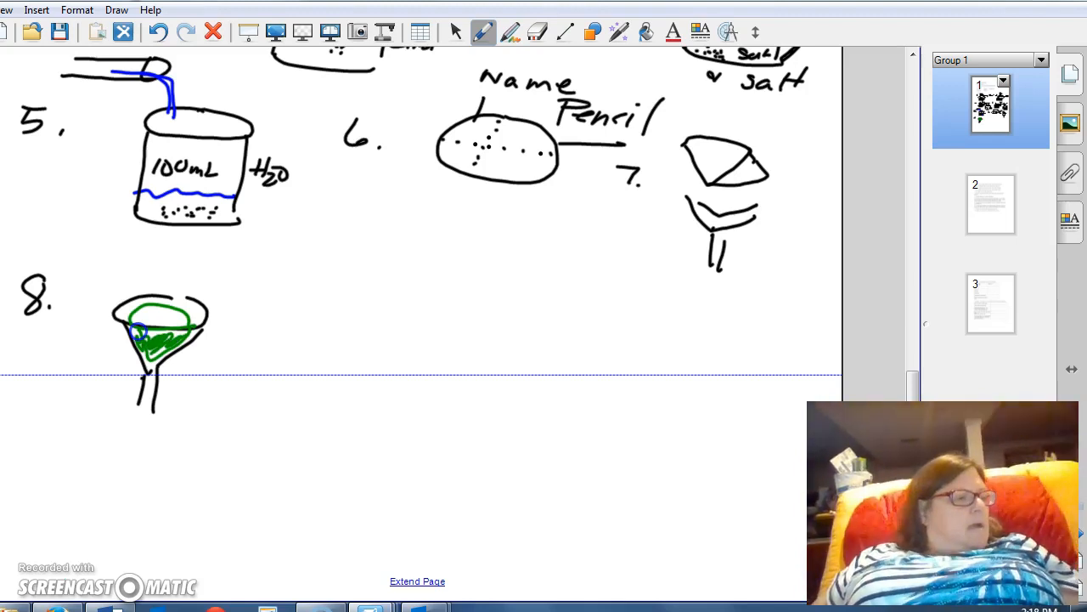
pyautogui.moveTo(99, 382)
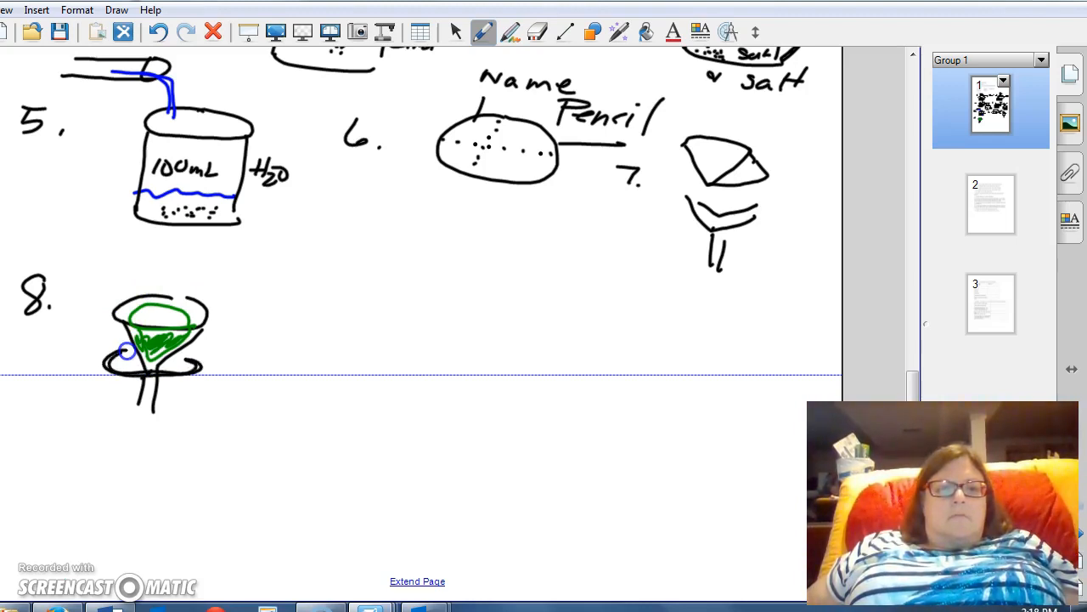
# - Draw the ring stand pole and base with a beaker labelled 250mL under the funnel
pyautogui.moveTo(75, 314); pyautogui.dragTo(76, 530)
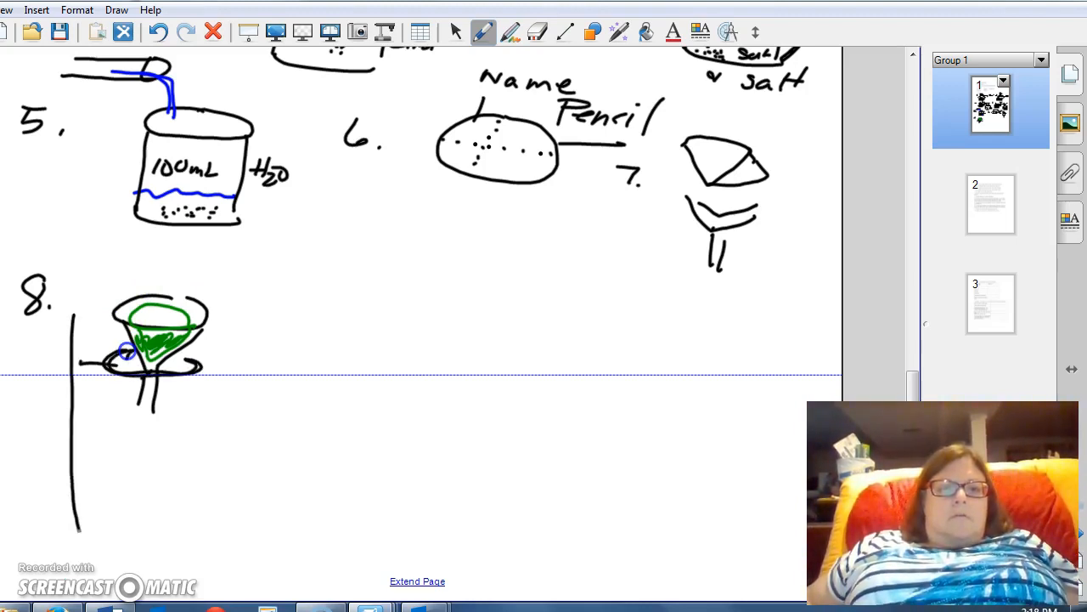
pyautogui.moveTo(102, 462); pyautogui.dragTo(207, 561)
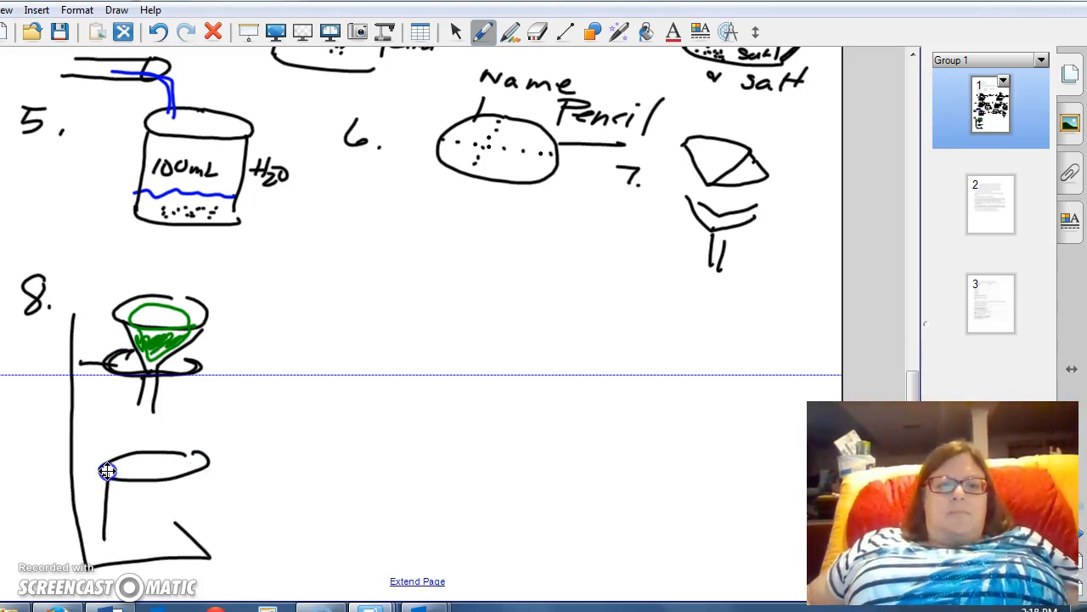
pyautogui.moveTo(109, 472); pyautogui.dragTo(218, 480)
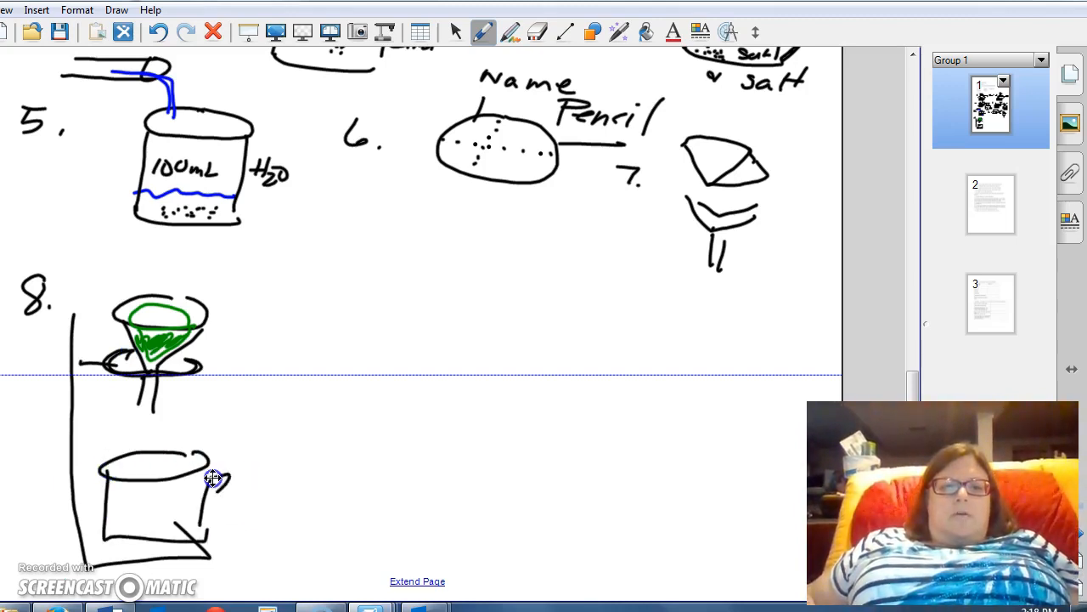
pyautogui.write('250mL')
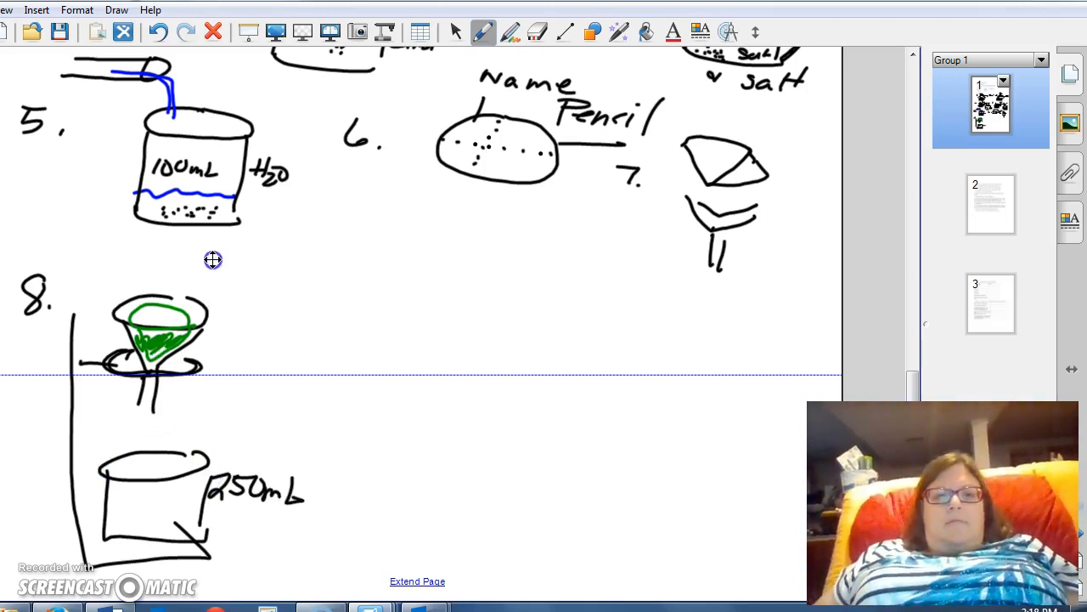
pyautogui.moveTo(208, 255); pyautogui.dragTo(246, 263)
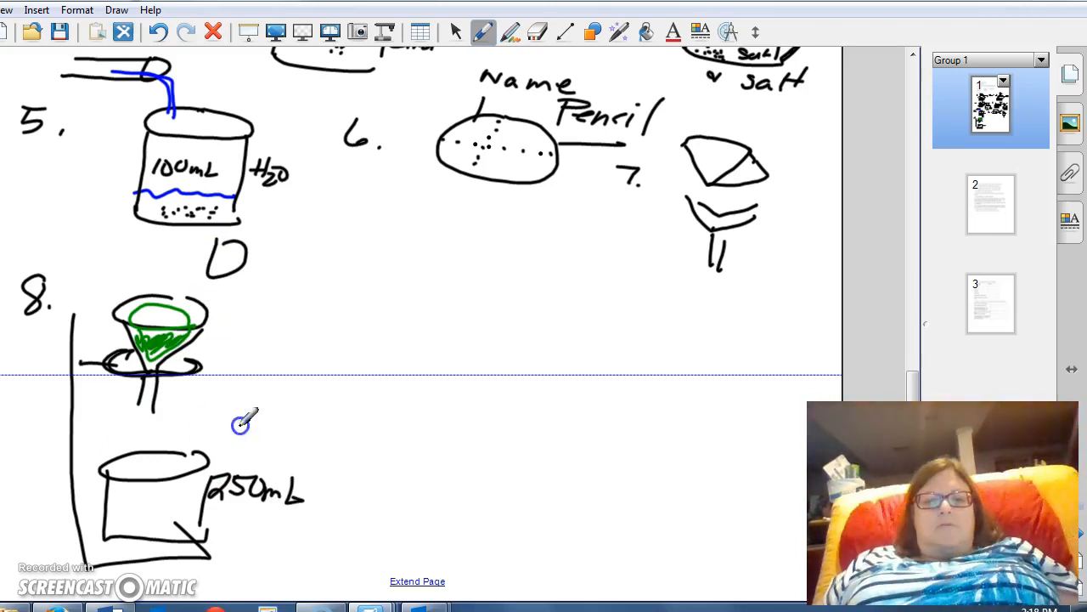
# - Sketch the 400 beaker pouring into the funnel and the Dist H2O wash bottle
pyautogui.moveTo(238, 246); pyautogui.dragTo(326, 289)
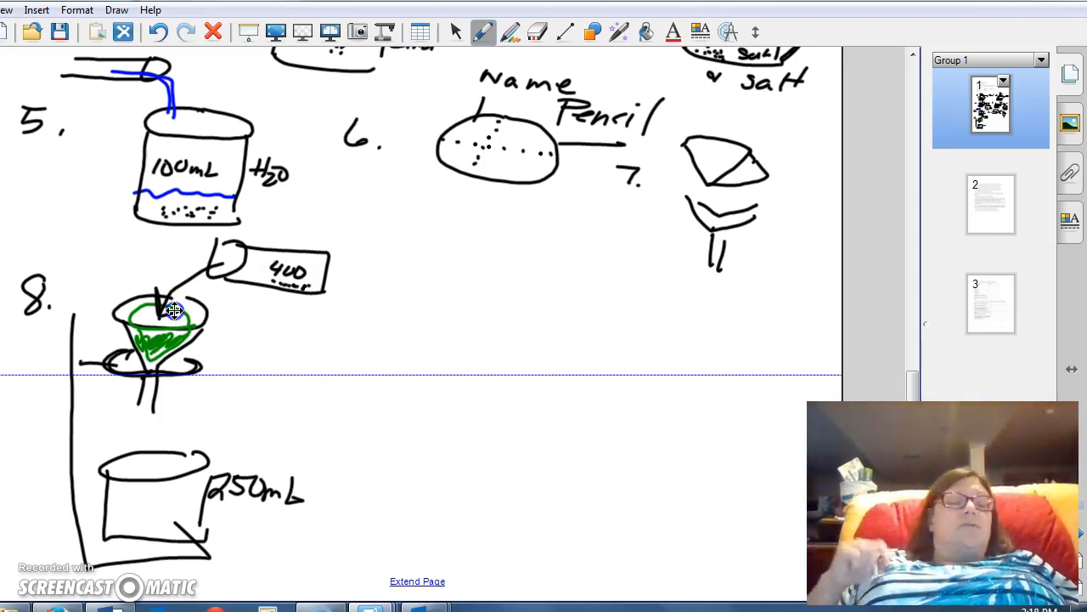
pyautogui.moveTo(220, 255)
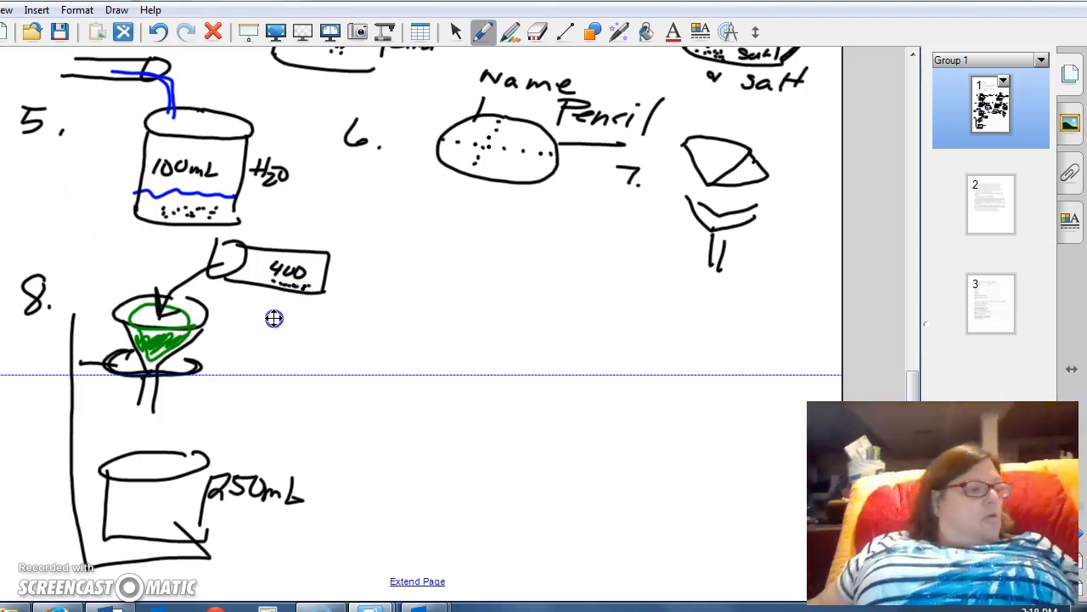
pyautogui.moveTo(343, 330)
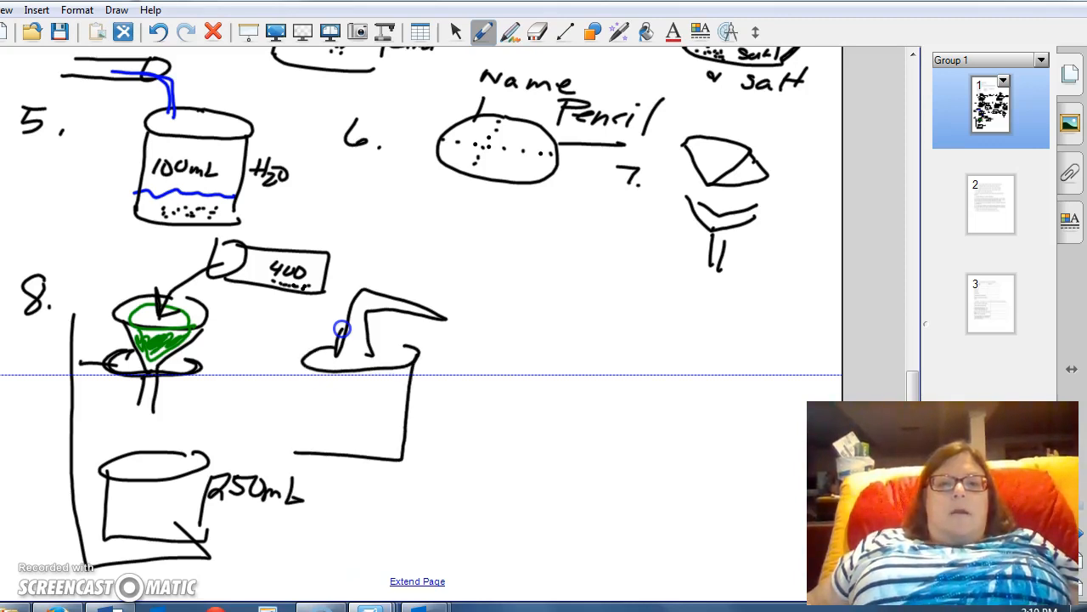
pyautogui.moveTo(341, 330); pyautogui.dragTo(331, 389)
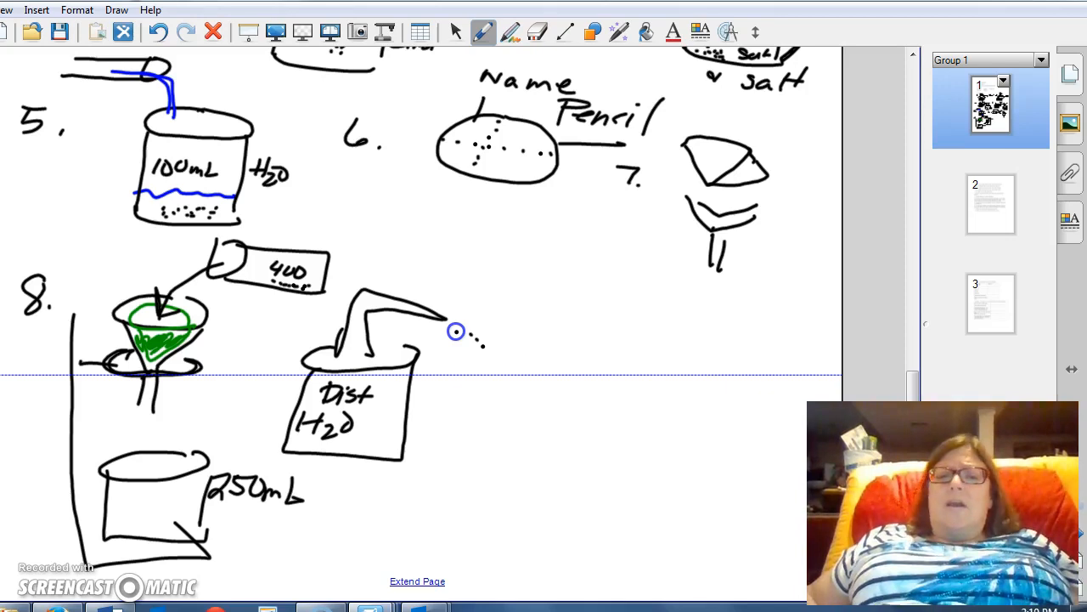
pyautogui.moveTo(449, 364)
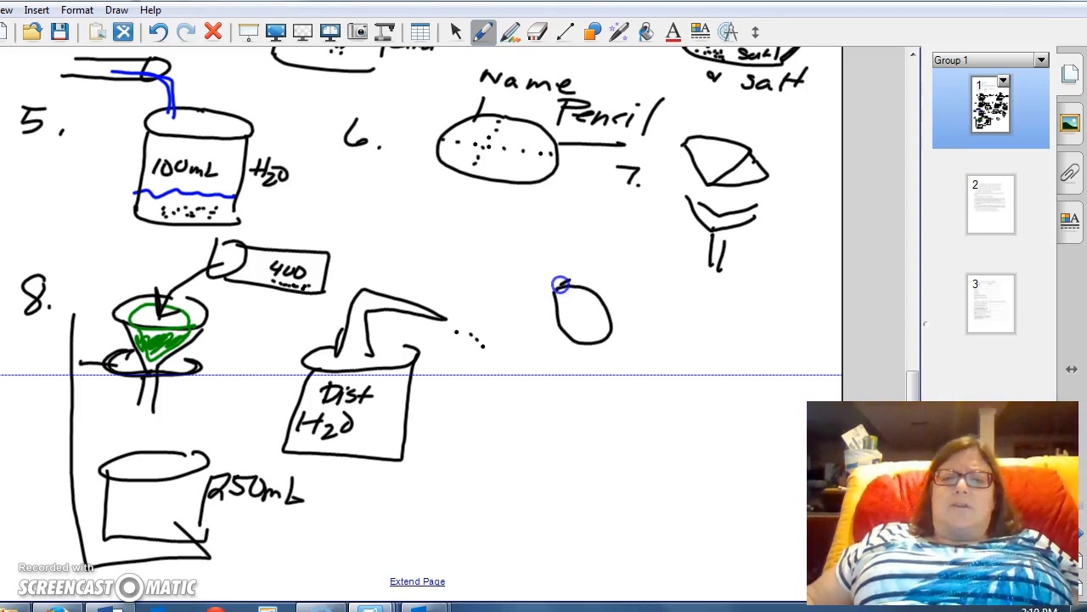
# - Sketch a tilted beaker pouring down a rod into a receiving beaker, with a blue pour arrow
pyautogui.moveTo(561, 285); pyautogui.dragTo(680, 275)
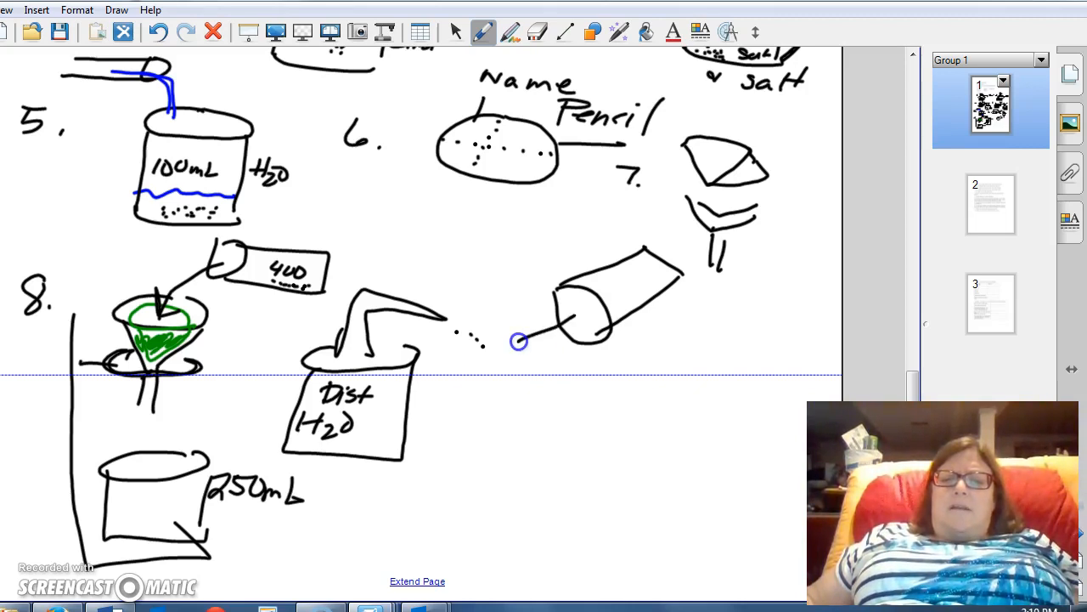
pyautogui.moveTo(520, 344); pyautogui.dragTo(581, 391)
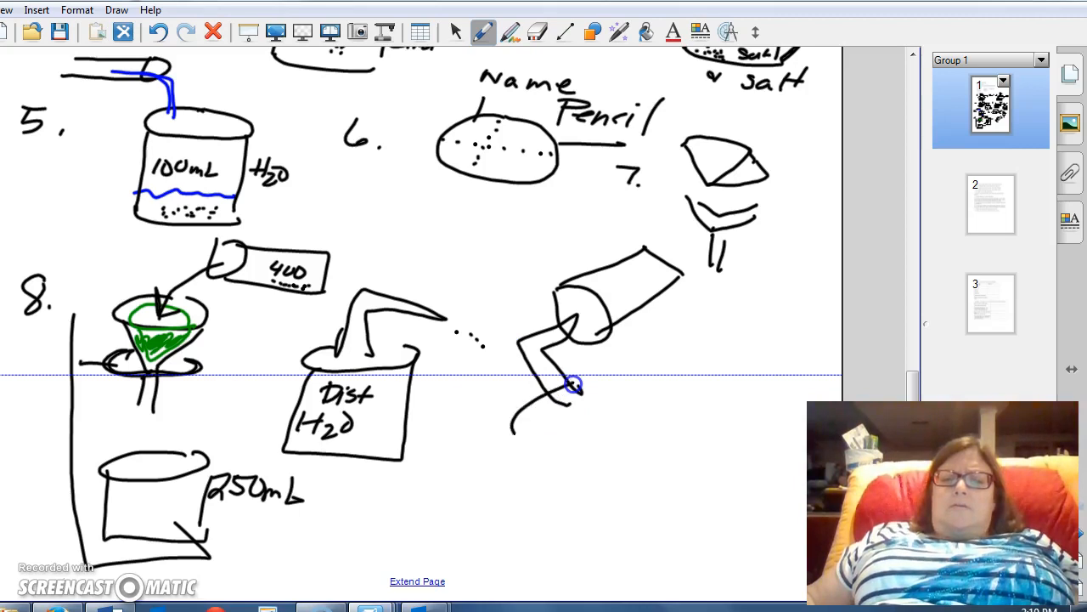
pyautogui.moveTo(575, 382); pyautogui.dragTo(540, 425)
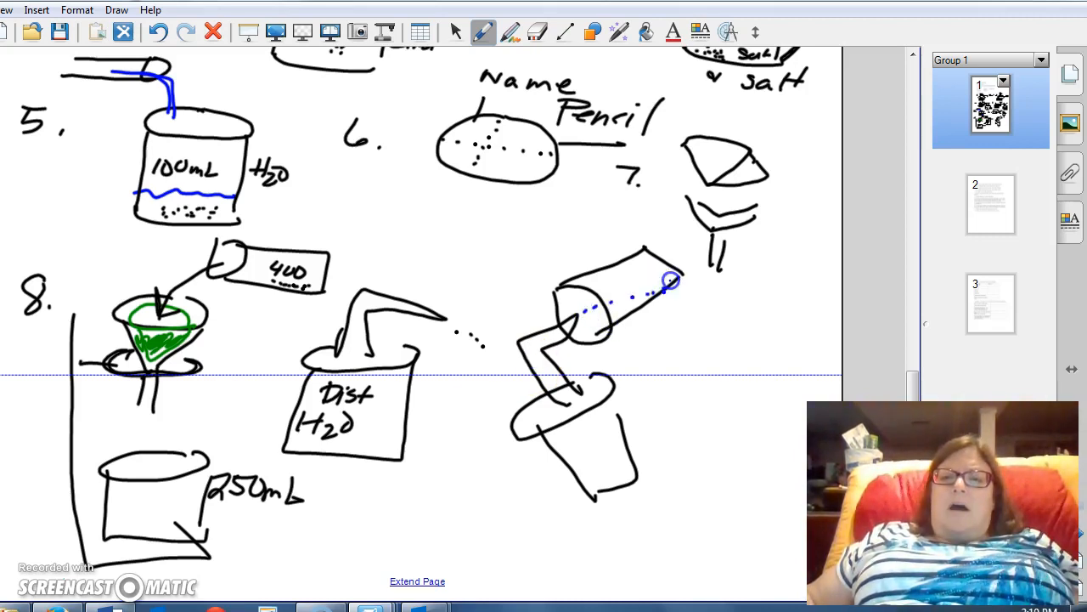
pyautogui.moveTo(671, 280); pyautogui.dragTo(615, 297)
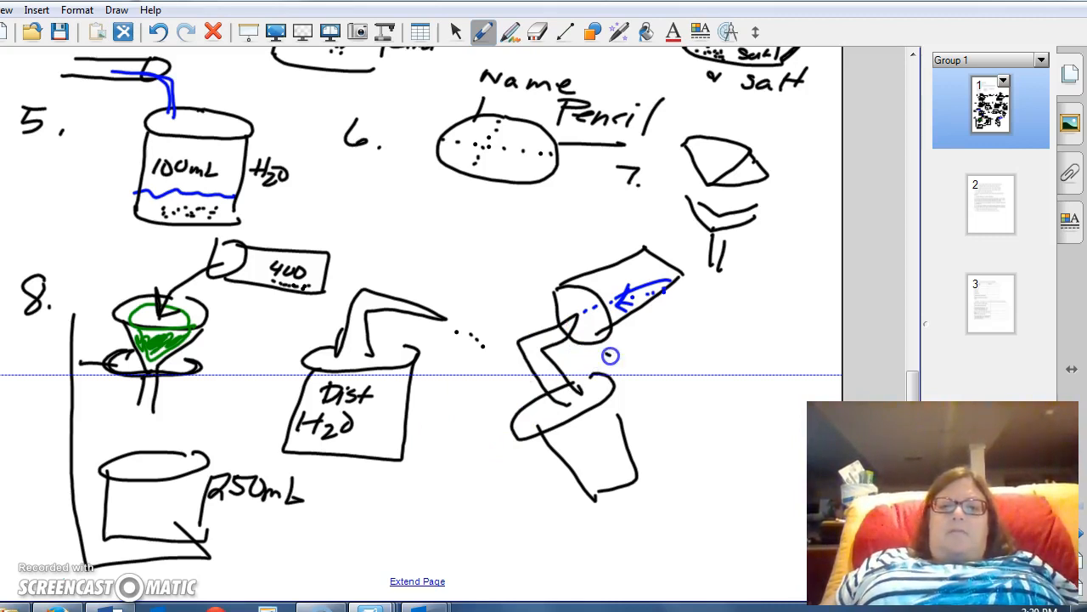
pyautogui.moveTo(586, 390)
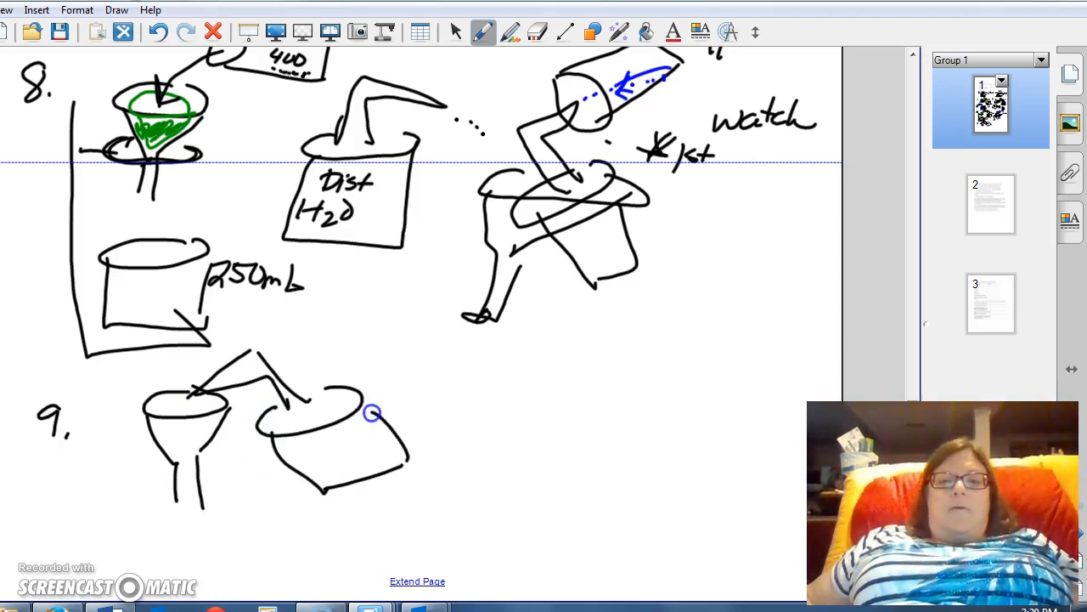
# - Shade the liquid in step 9's funnel and label it Wash
pyautogui.moveTo(374, 413); pyautogui.dragTo(156, 433)
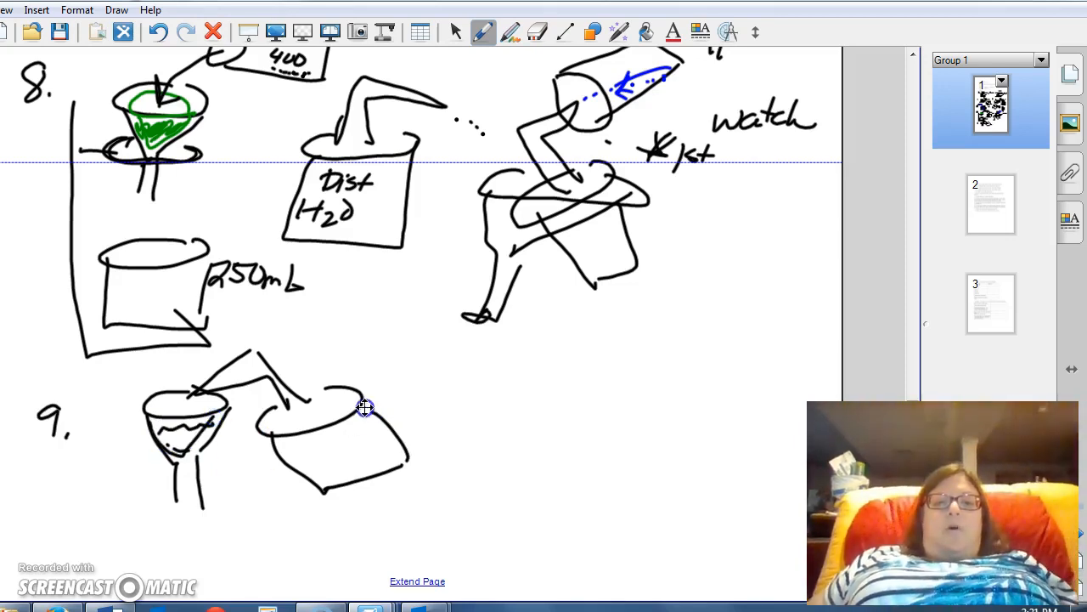
pyautogui.write('was')
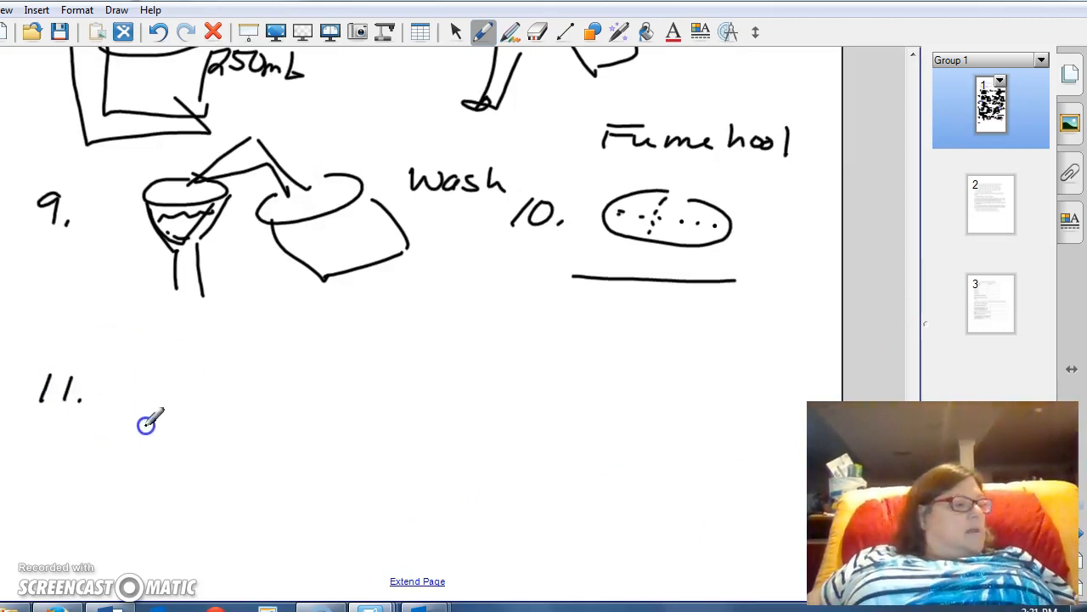
# - Sketch step 11's 250mL beaker covered by a watch glass and label it watch
pyautogui.moveTo(147, 423); pyautogui.dragTo(177, 350)
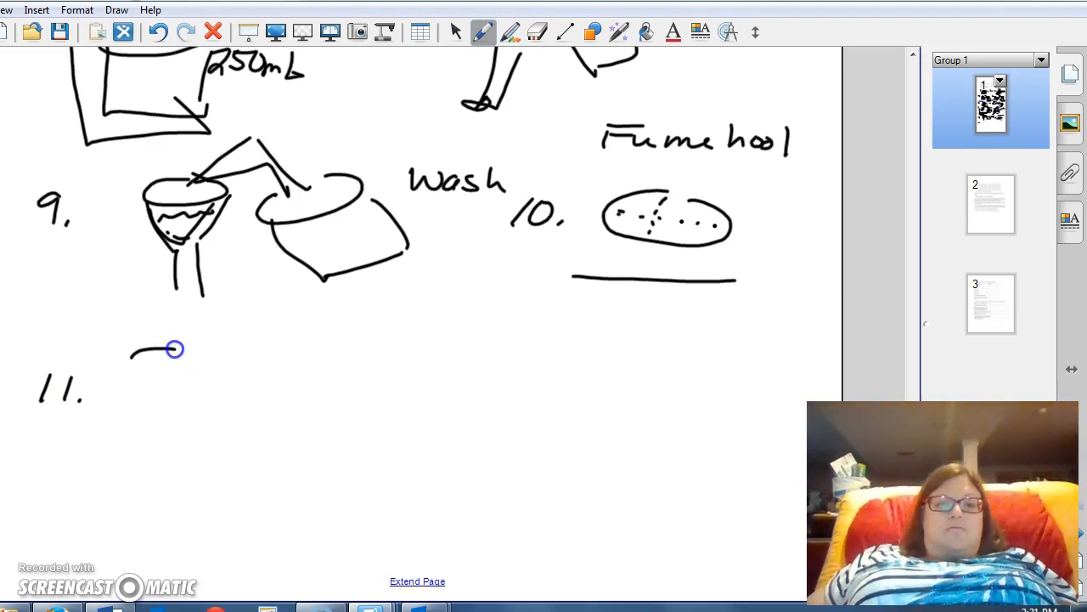
pyautogui.moveTo(173, 348); pyautogui.dragTo(139, 442)
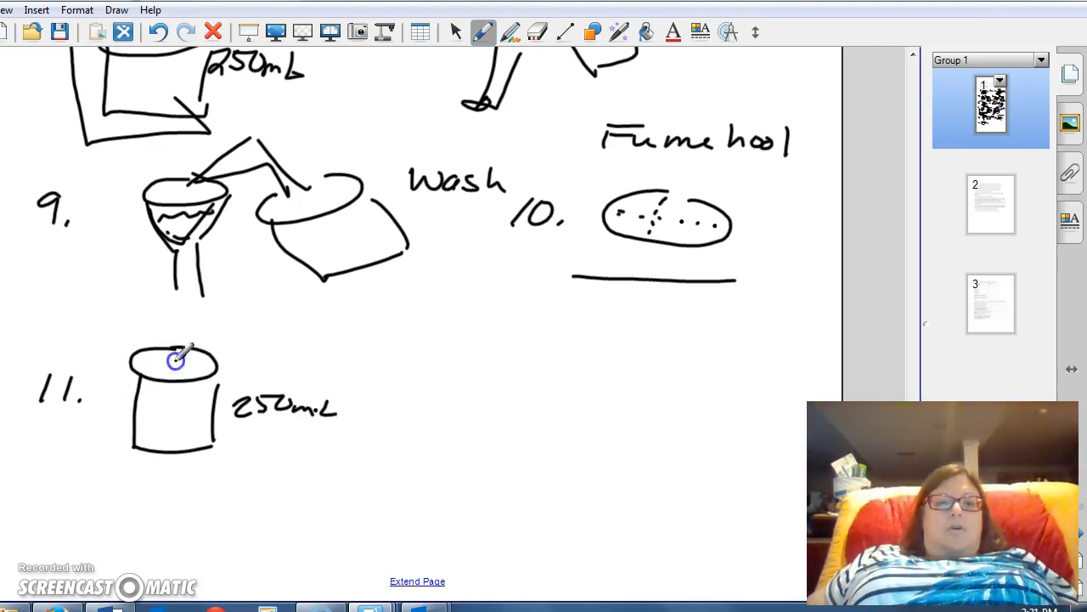
pyautogui.moveTo(179, 357); pyautogui.dragTo(131, 335)
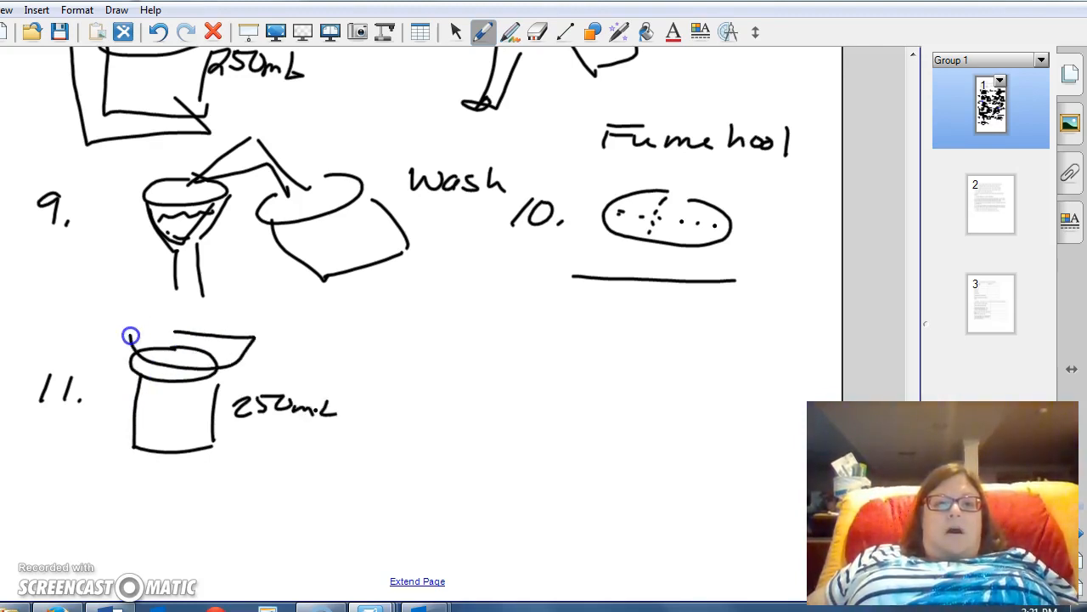
pyautogui.write('Wal')
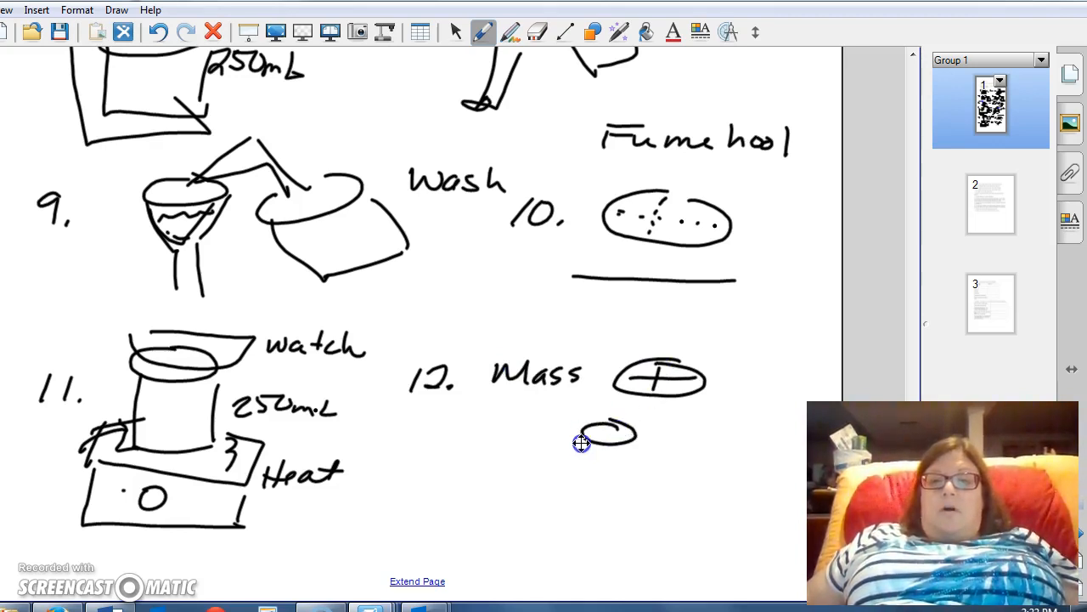
# - Sketch step 12's small beaker covered with a watch glass beside the Mass label
pyautogui.moveTo(582, 442); pyautogui.dragTo(603, 490)
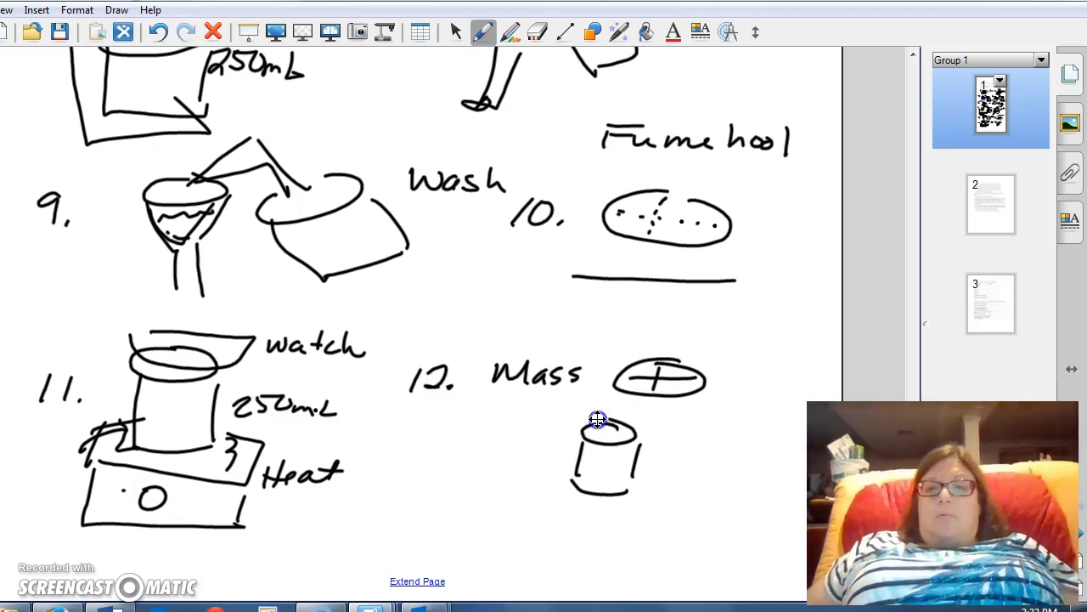
pyautogui.moveTo(598, 418); pyautogui.dragTo(660, 424)
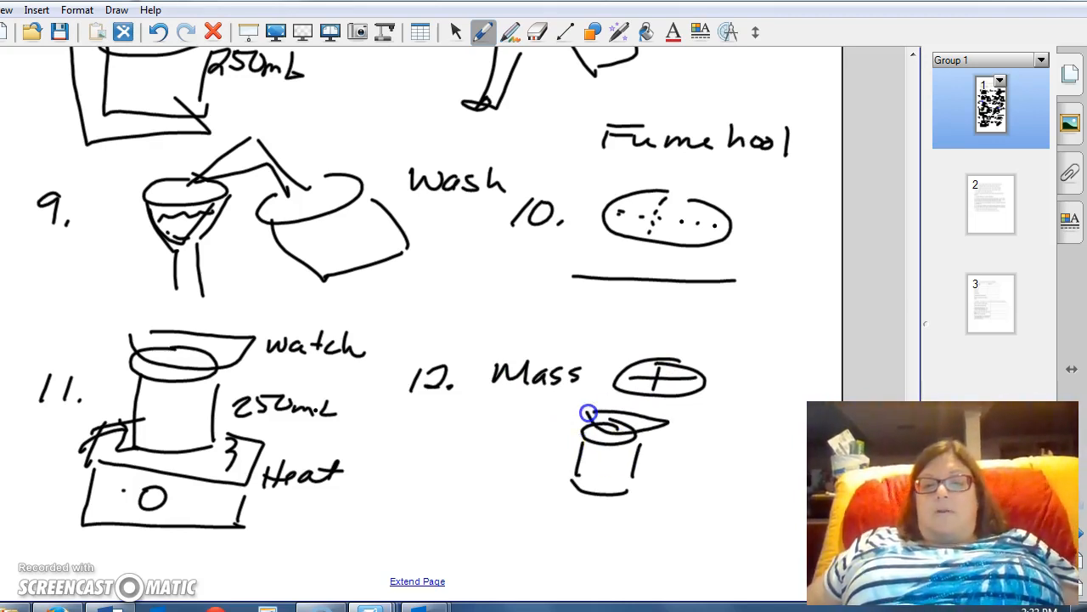